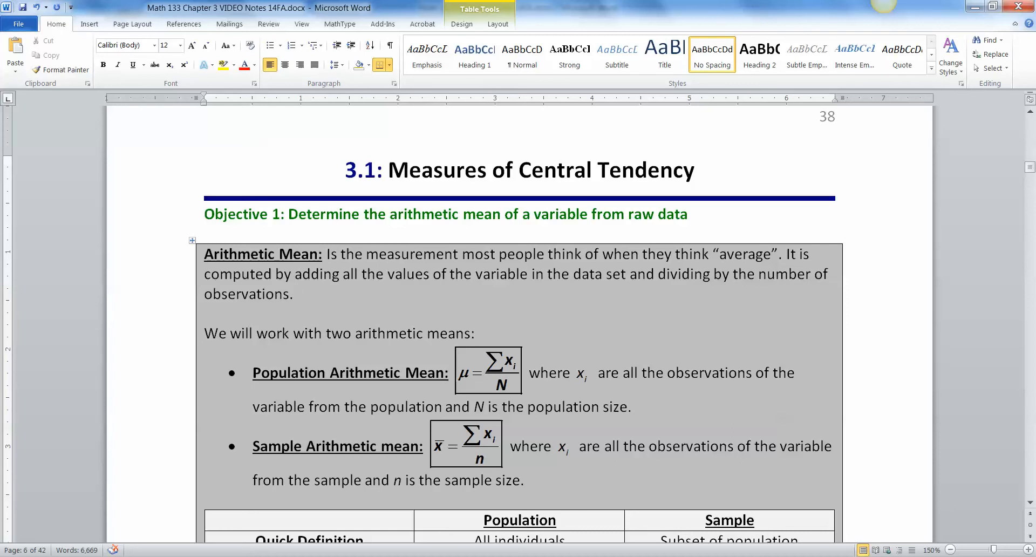
Step: Select the population mean equation and open it for editing
left_click(296, 294)
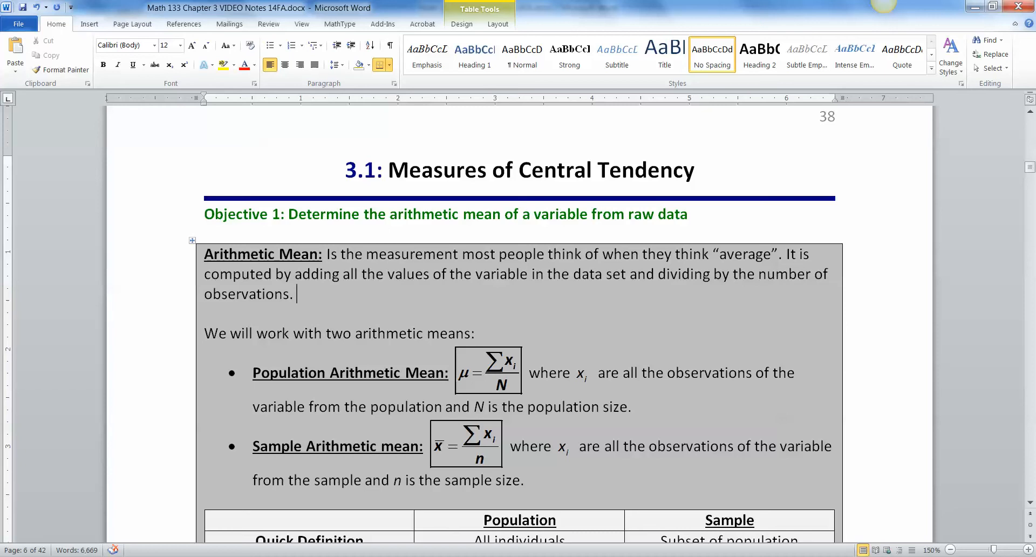
scroll("down", 3)
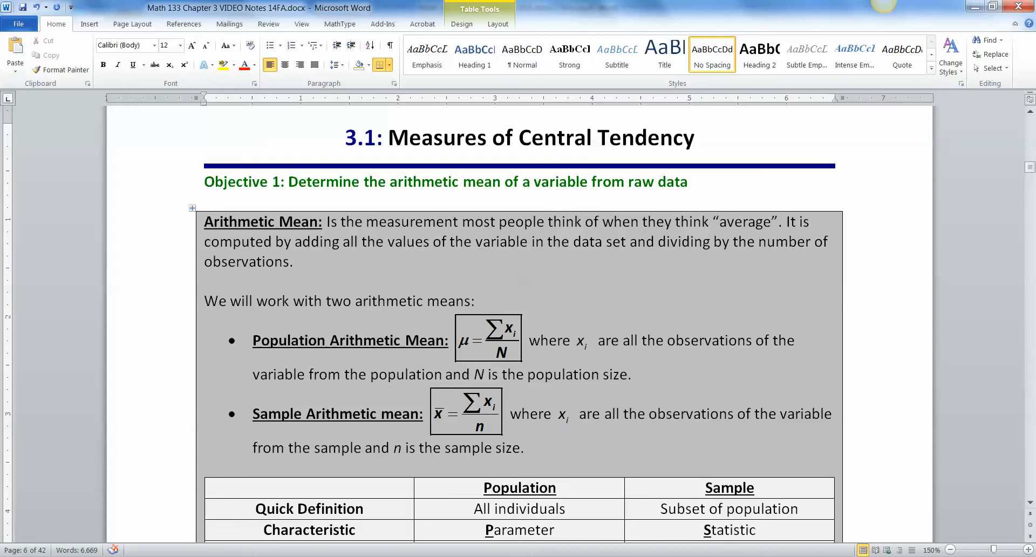
left_click(488, 338)
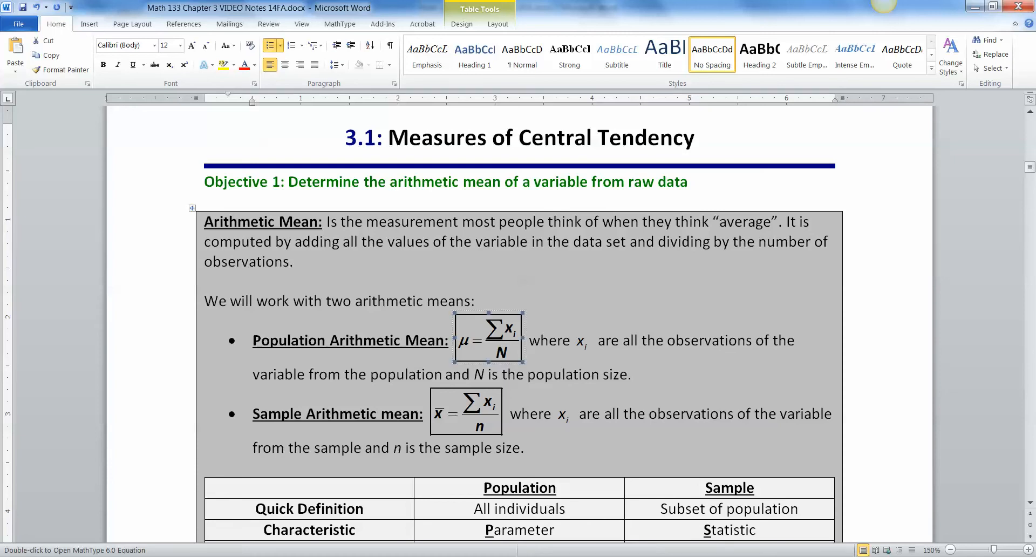
double_click(487, 339)
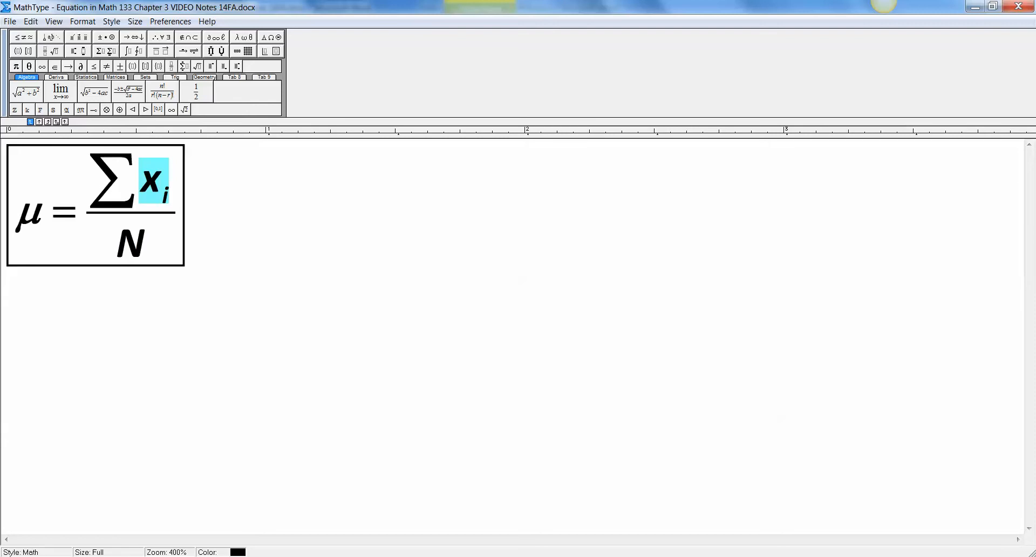
left_click(132, 244)
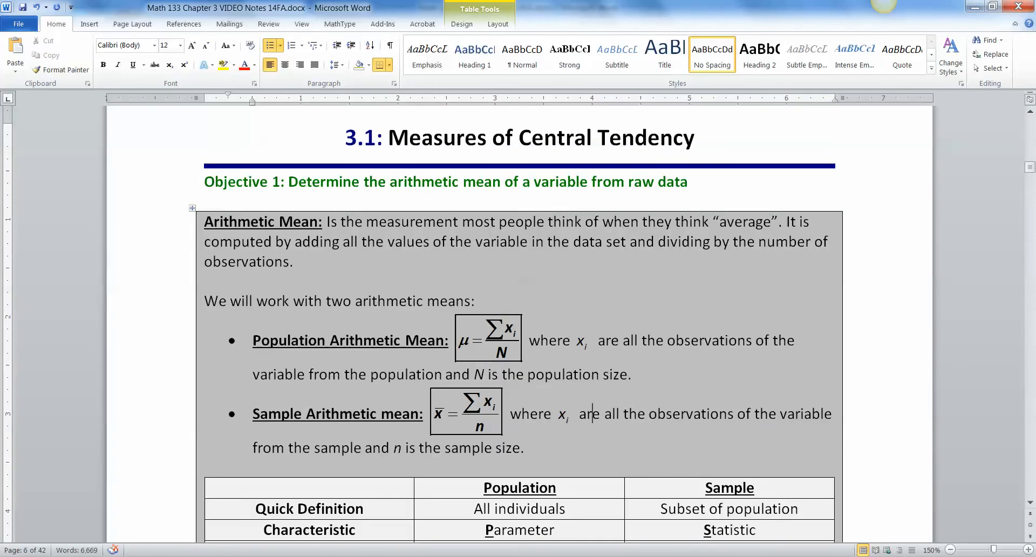
Step: Tidy the population bullet text so the heading reads 'Sample Arithmetic Mean'
left_click(118, 65)
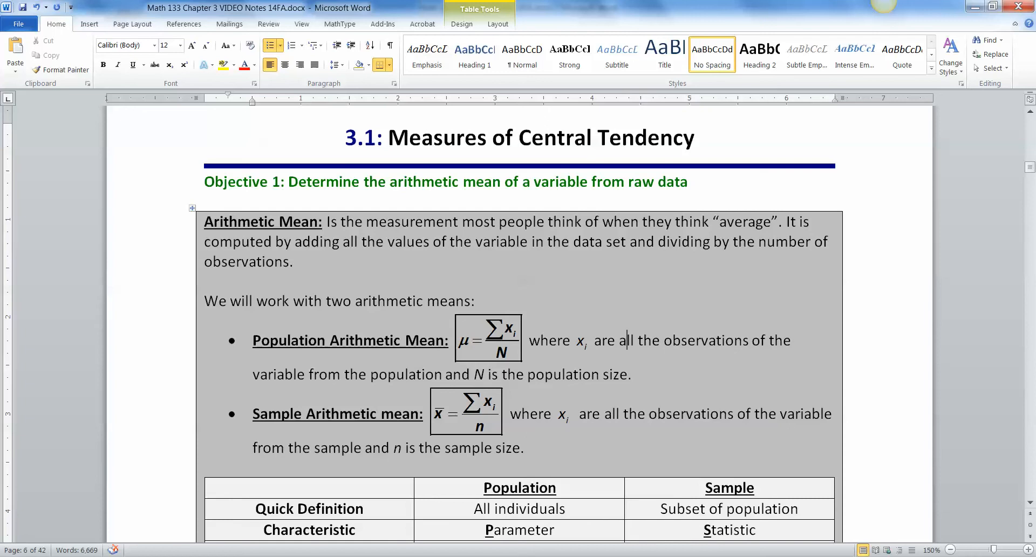
left_click_drag(621, 340, 600, 375)
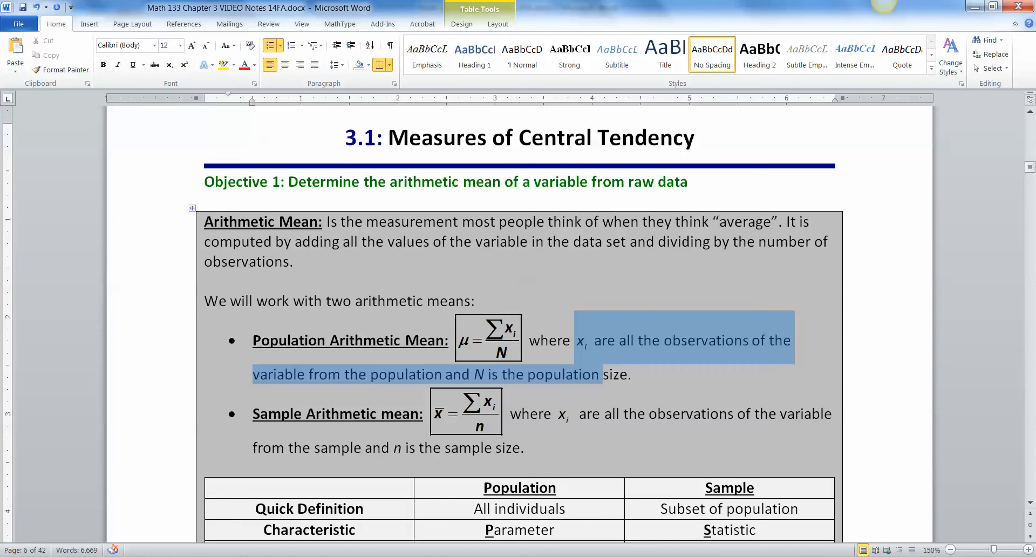
left_click(557, 374)
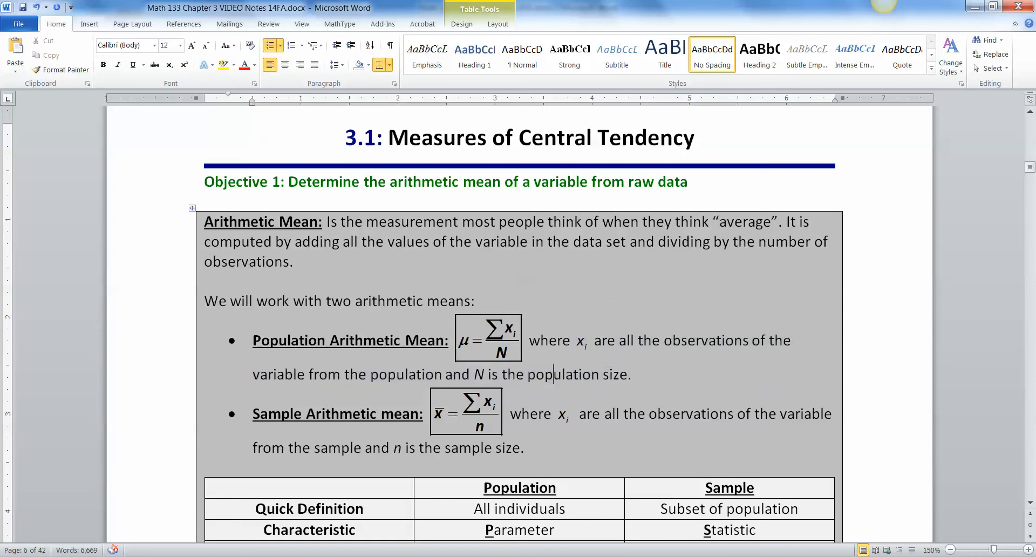
scroll("down", 3)
type("M")
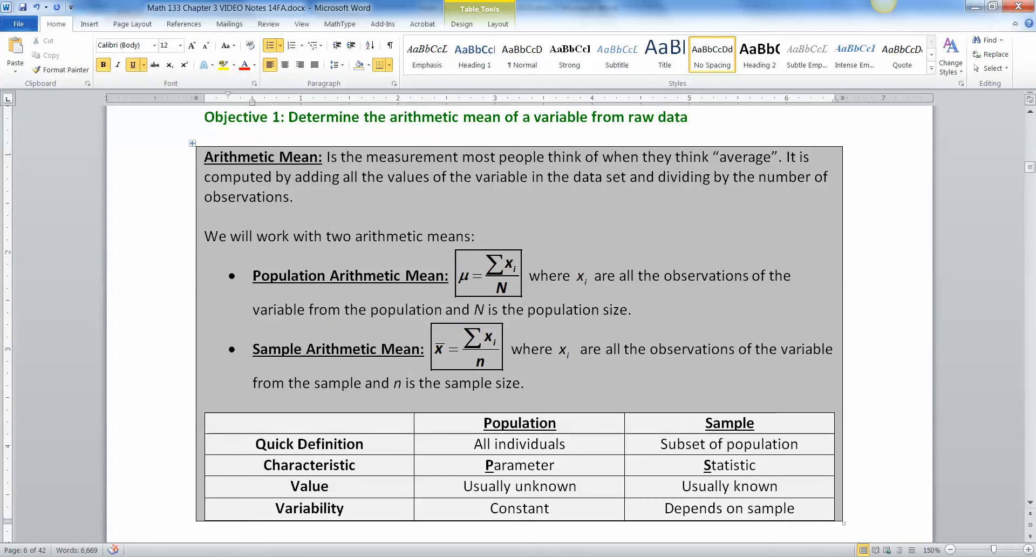
double_click(466, 347)
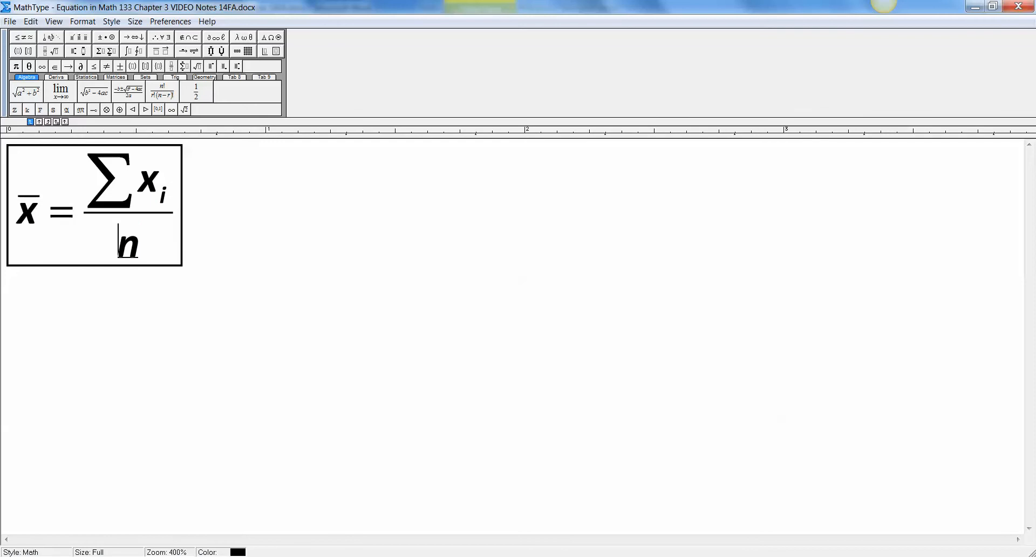
double_click(127, 243)
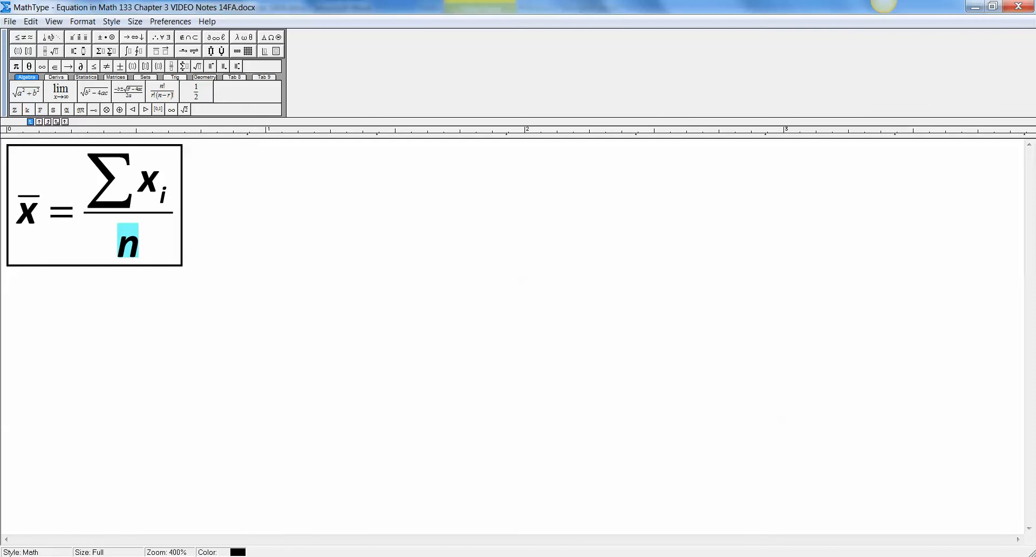
left_click(25, 210)
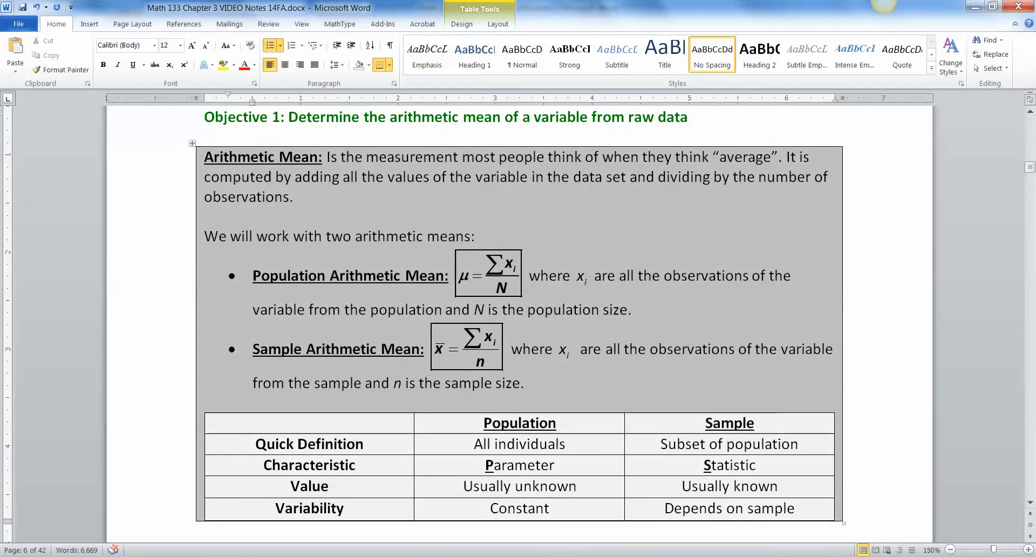
scroll("down", 3)
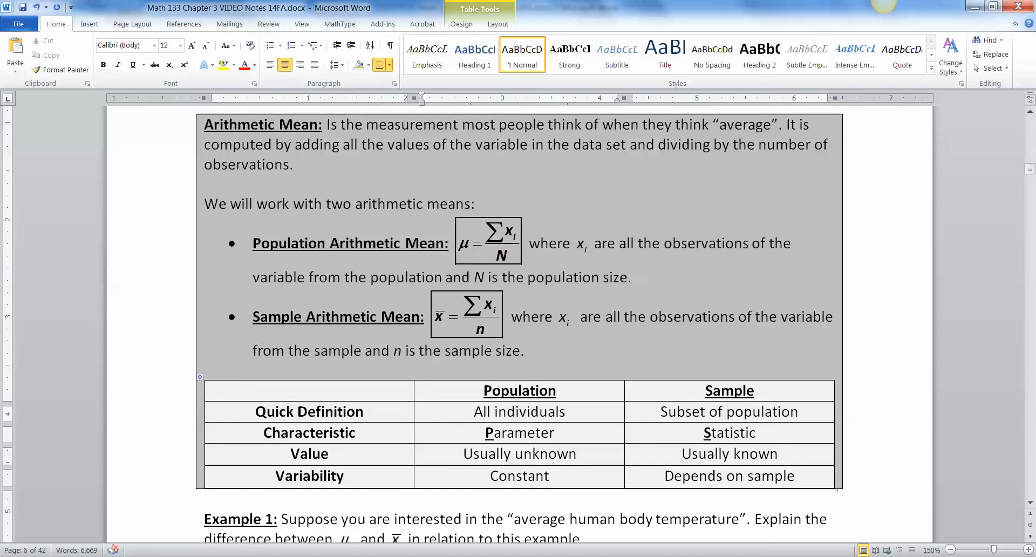
double_click(729, 391)
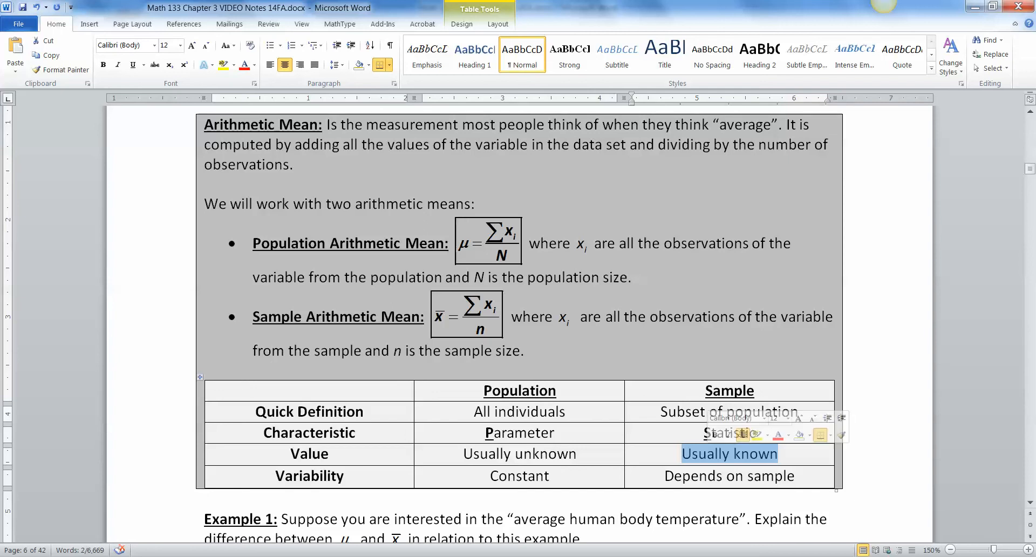
left_click(519, 410)
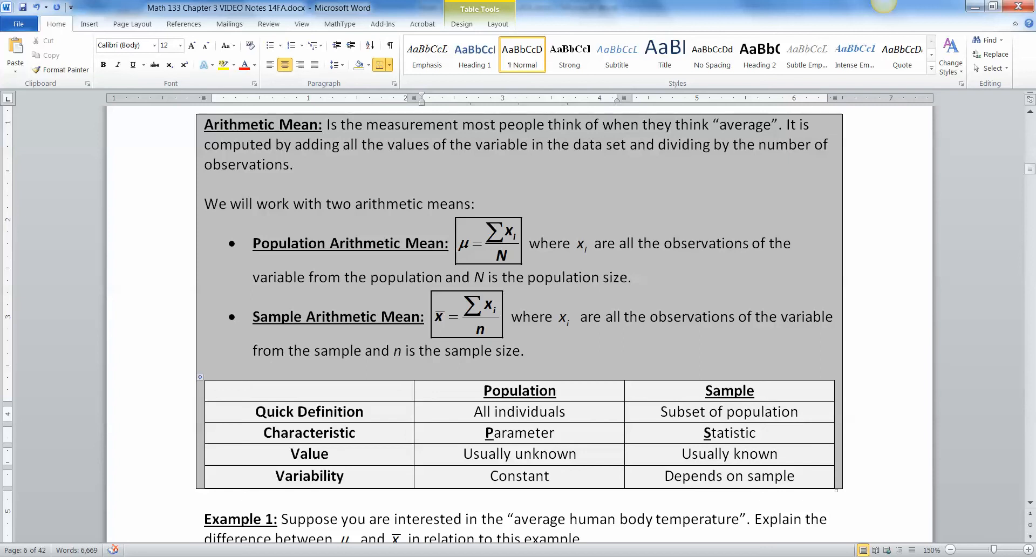
double_click(519, 433)
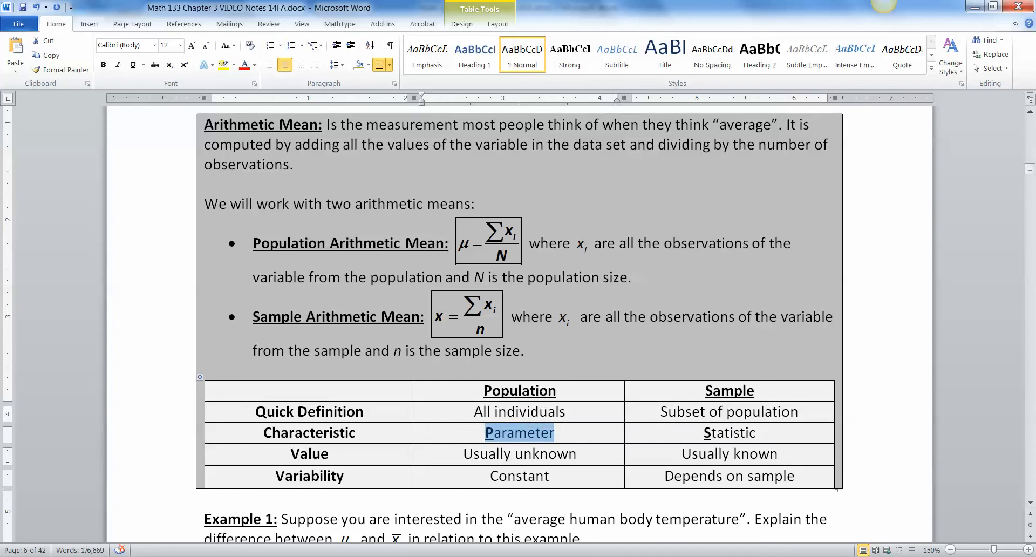
double_click(729, 433)
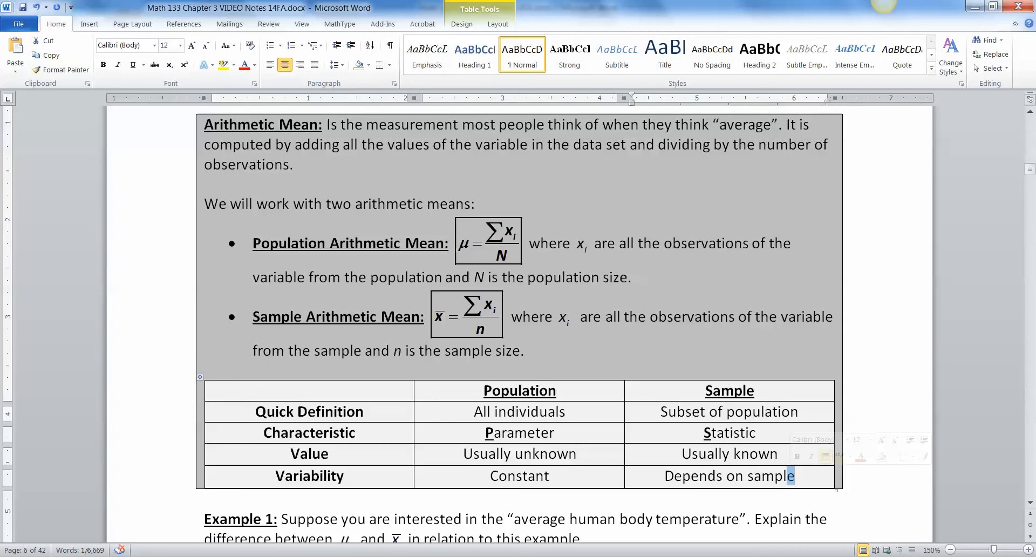
left_click(665, 476)
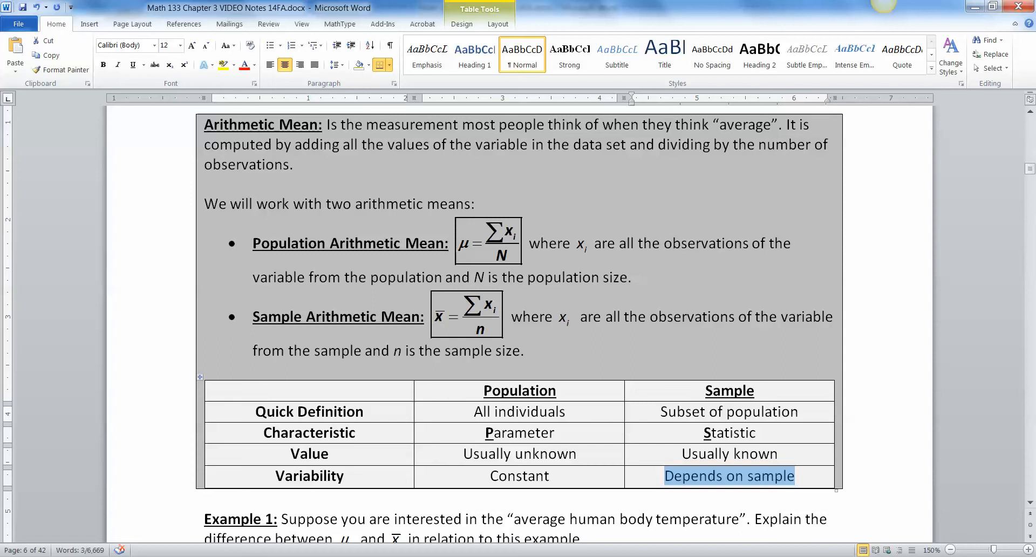
scroll("down", 3)
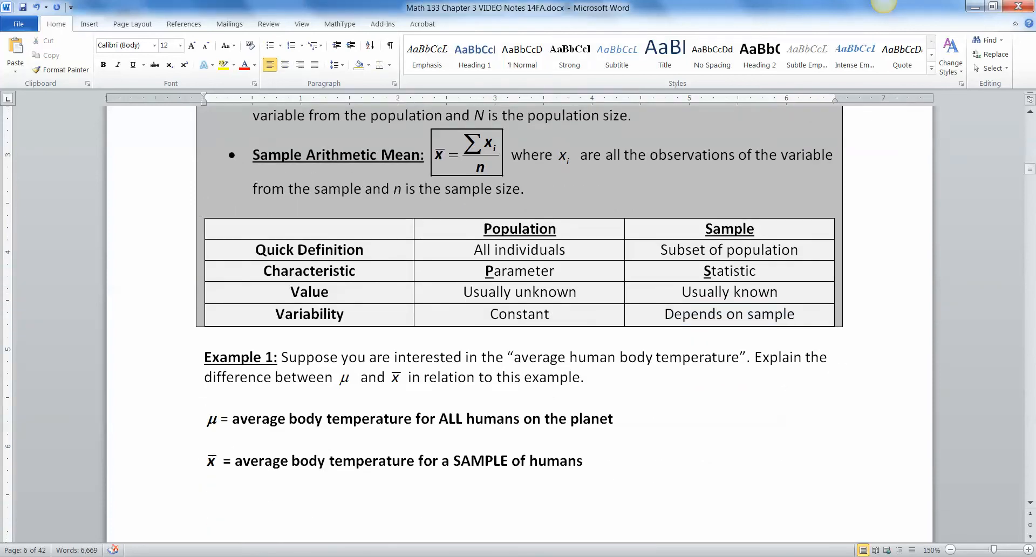
Step: Append '(constant value – unknown because we cannot put a thermometer in every single person)' to μ's definition
left_click(485, 356)
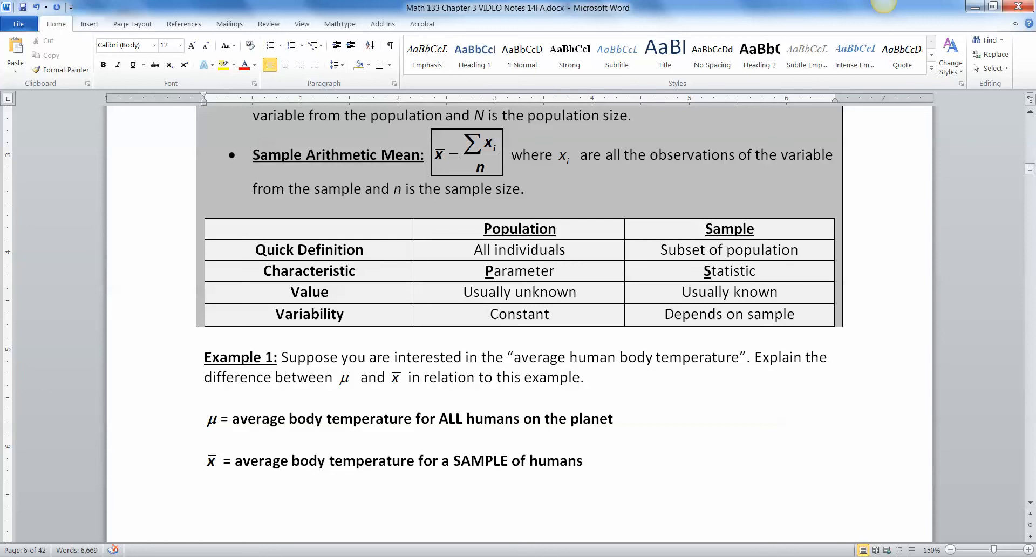
left_click(103, 65)
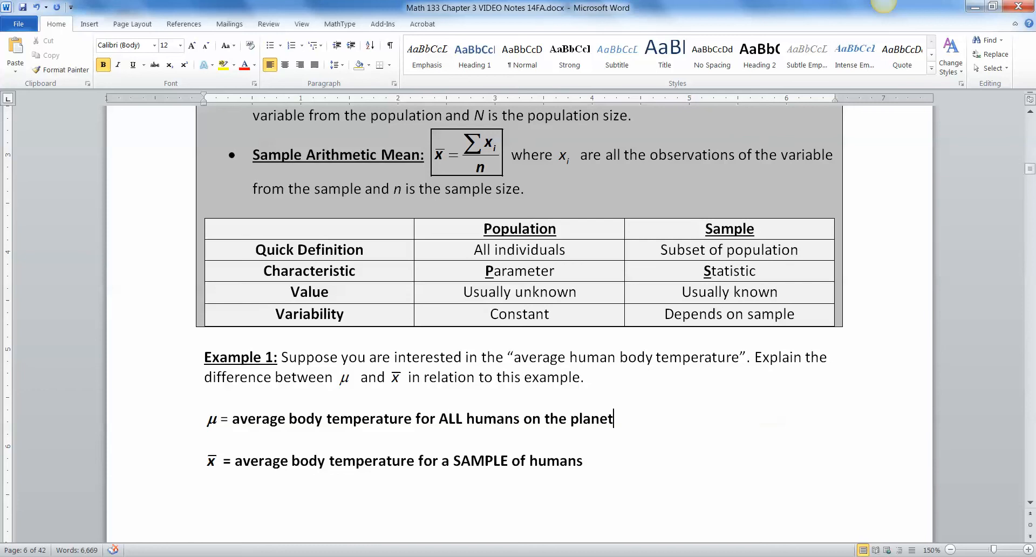
type("(")
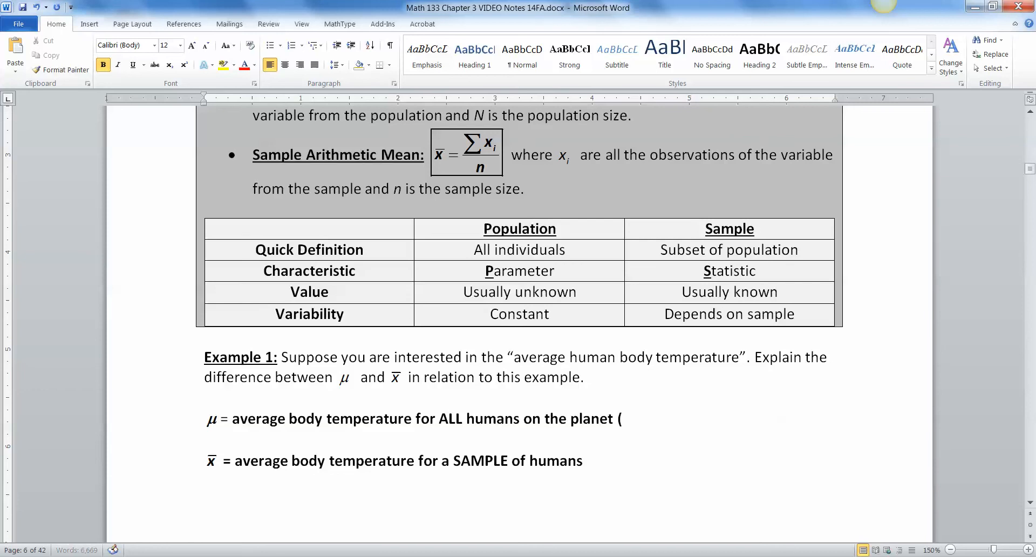
type("constant value")
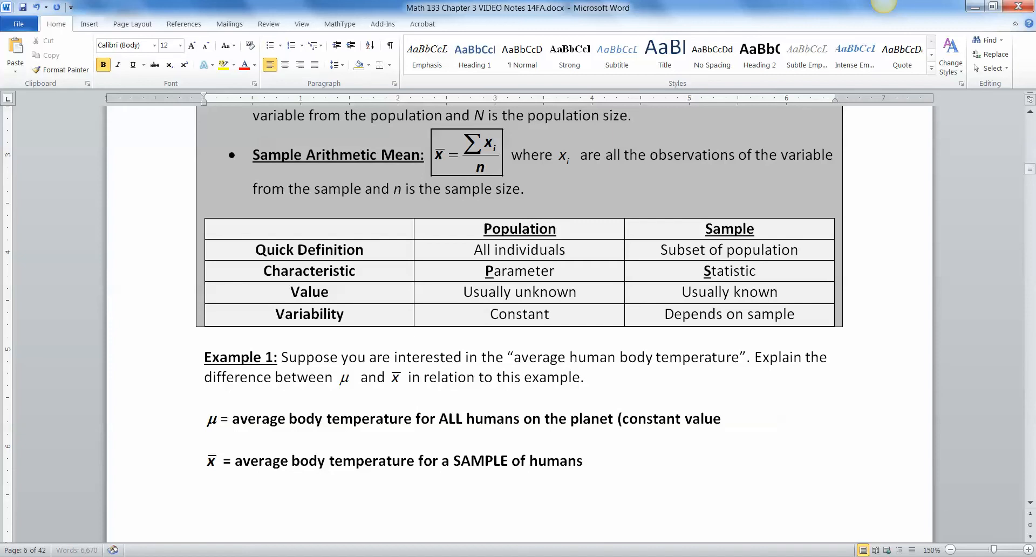
type("- unkno")
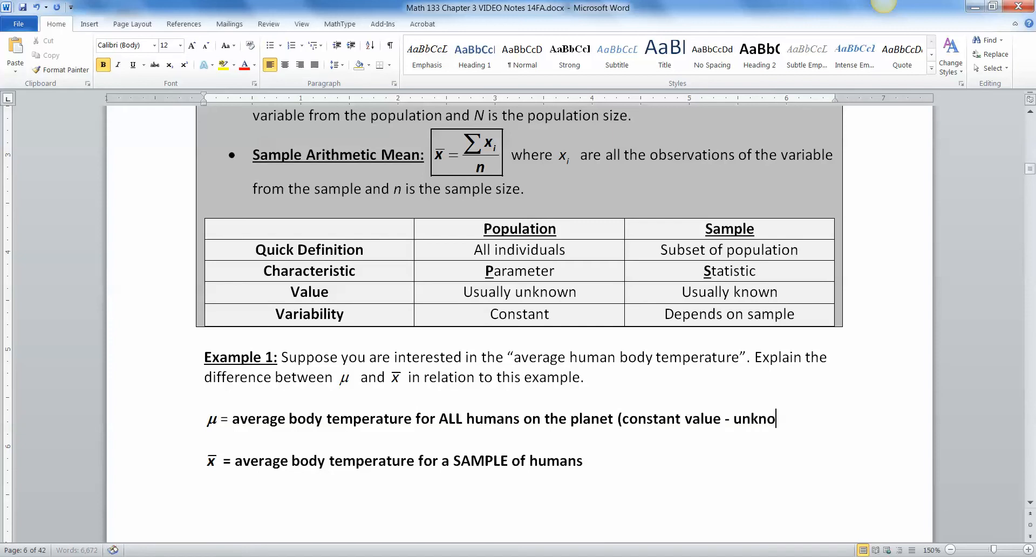
type("wn)")
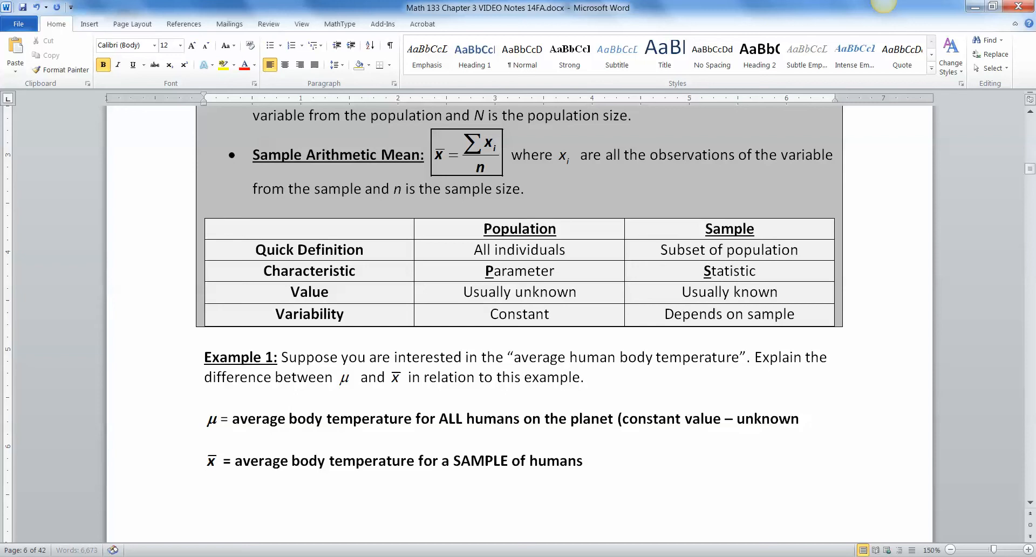
type("because")
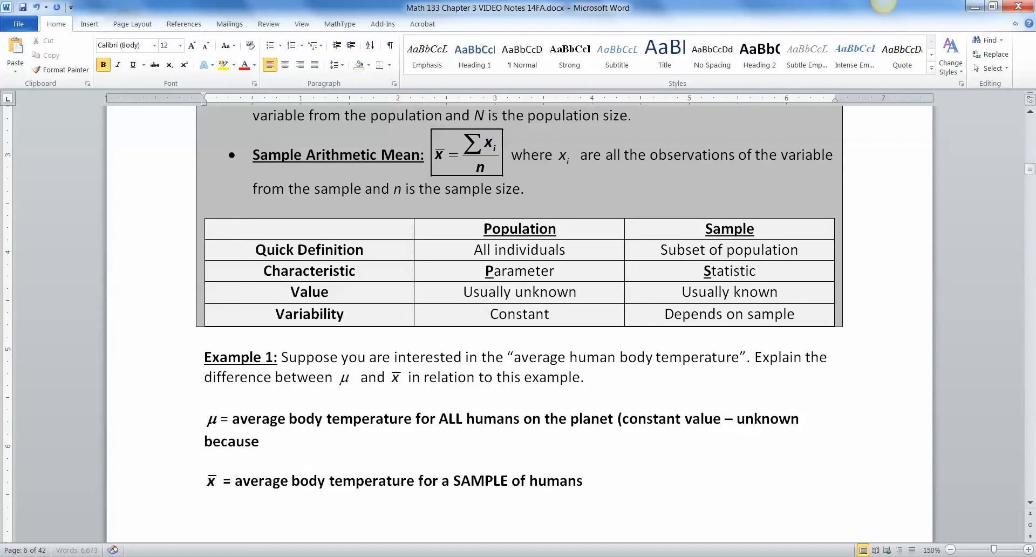
type("we cab")
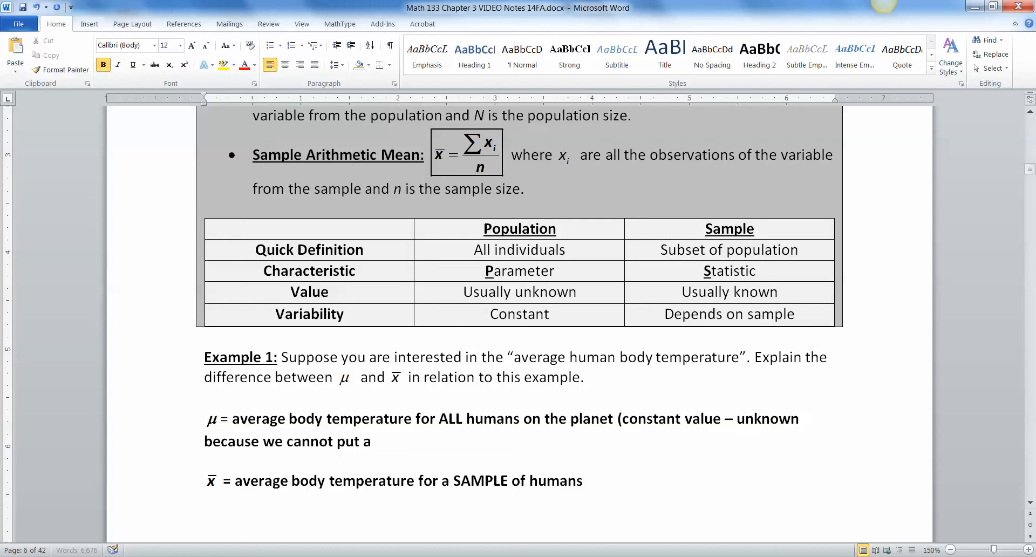
type("thermometer")
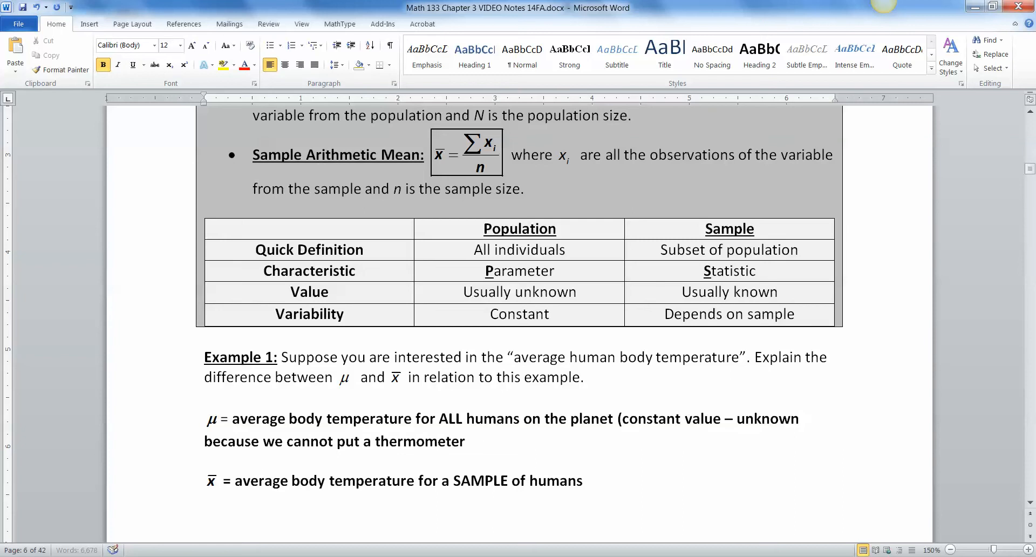
type("in every single")
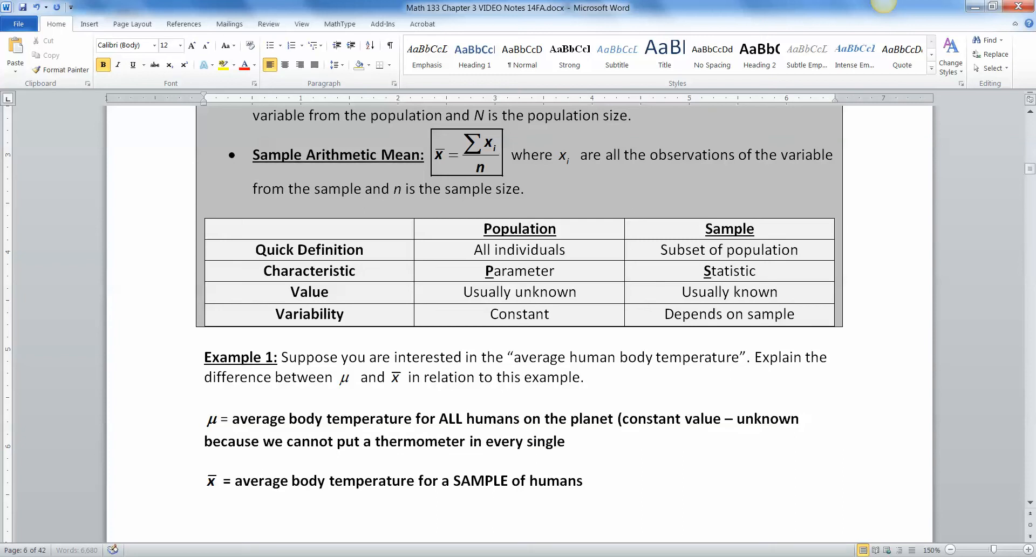
type("person)")
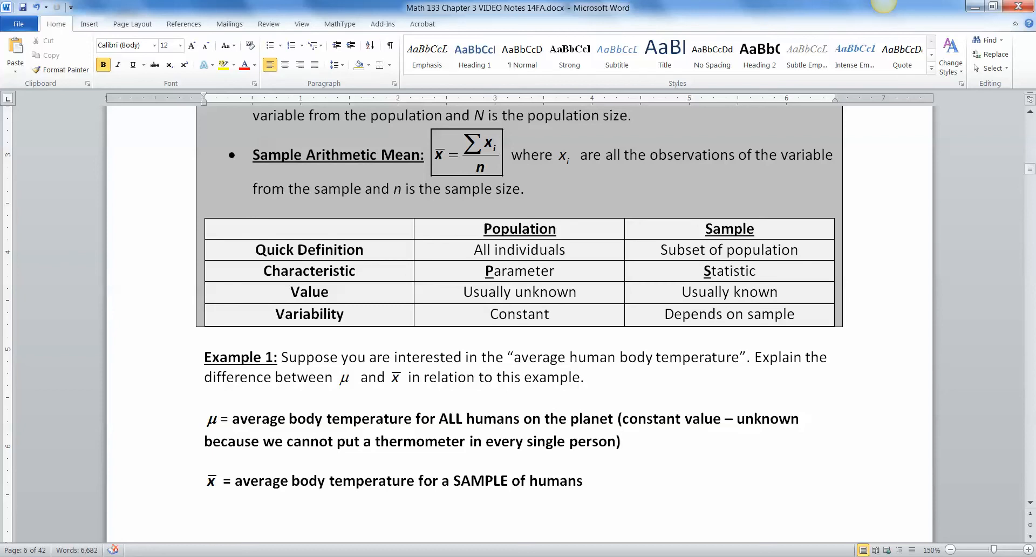
left_click(621, 441)
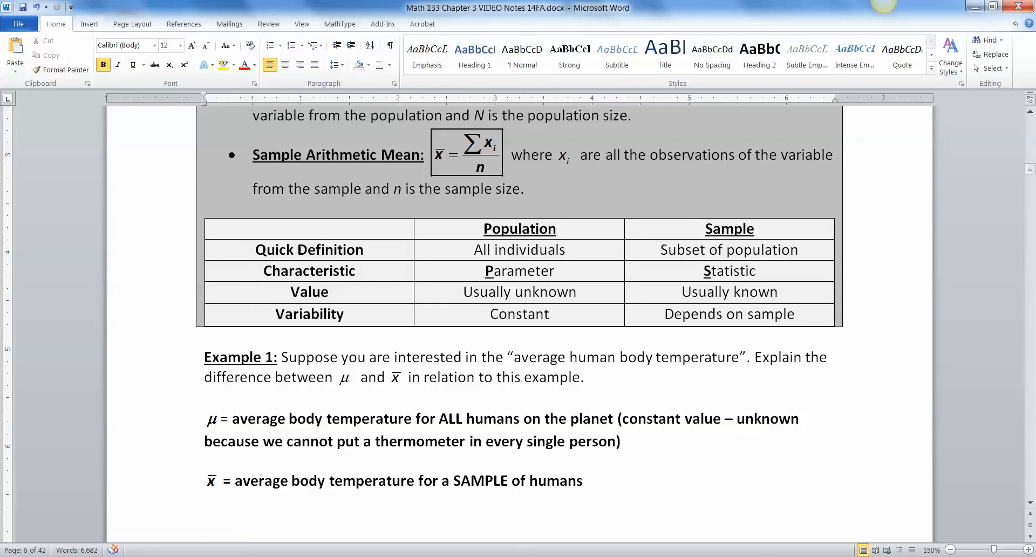
Step: Label x̄ '= sample mean' and μ '= population mean', both underlined
left_click(621, 441)
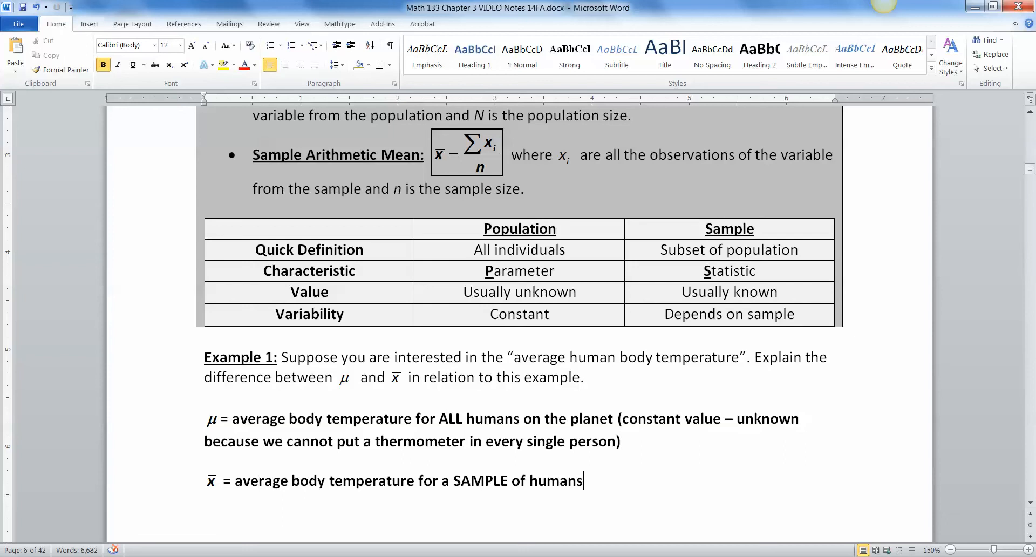
type("= dsmp")
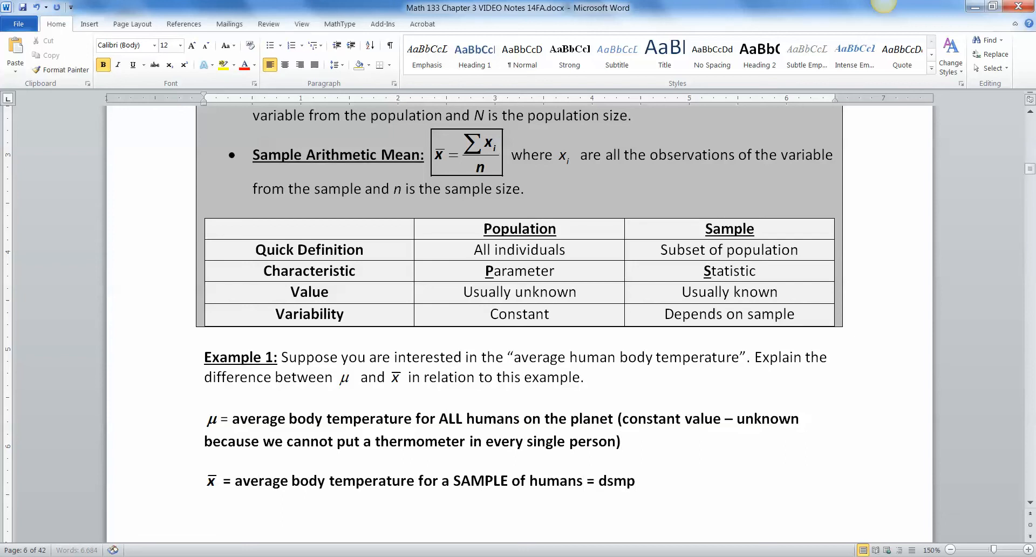
type("sample mean")
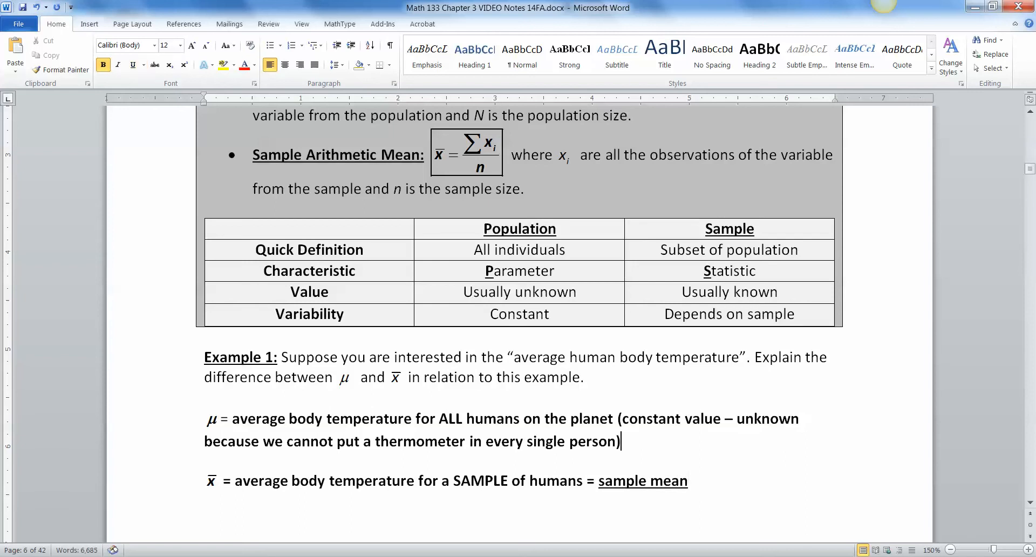
type("= popuyl")
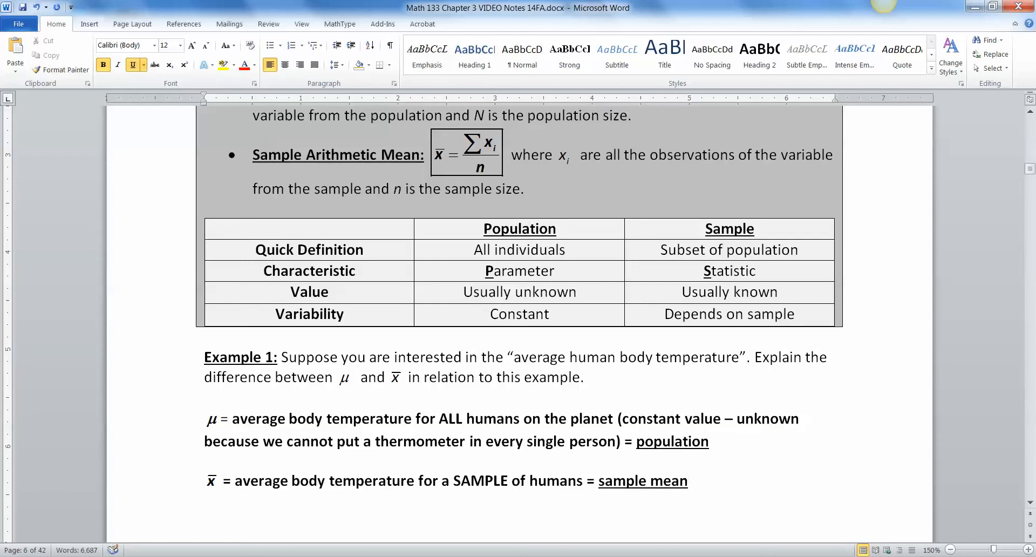
type("mea")
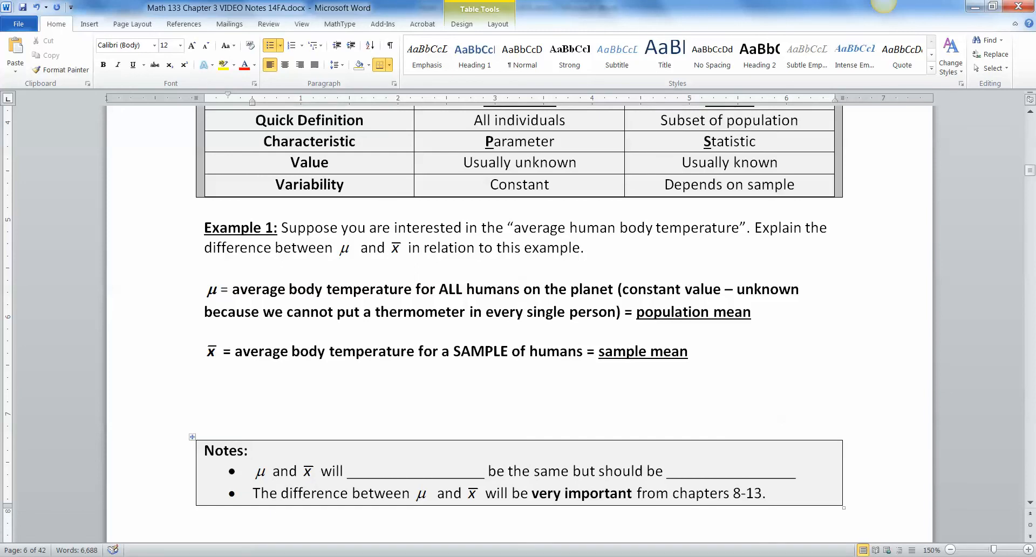
Step: Fill the first blank of the first note with 'NOT'
type("not")
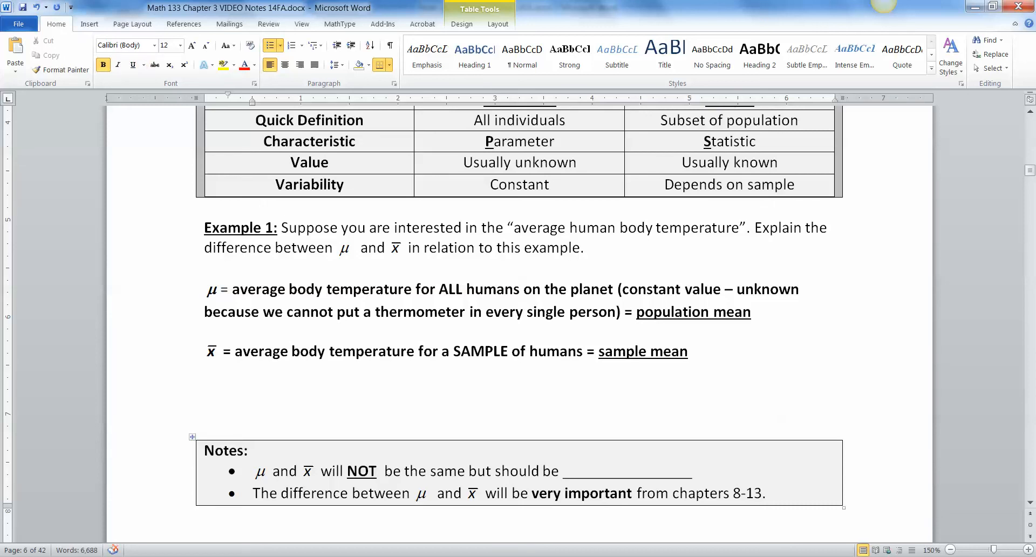
left_click_drag(235, 288, 606, 312)
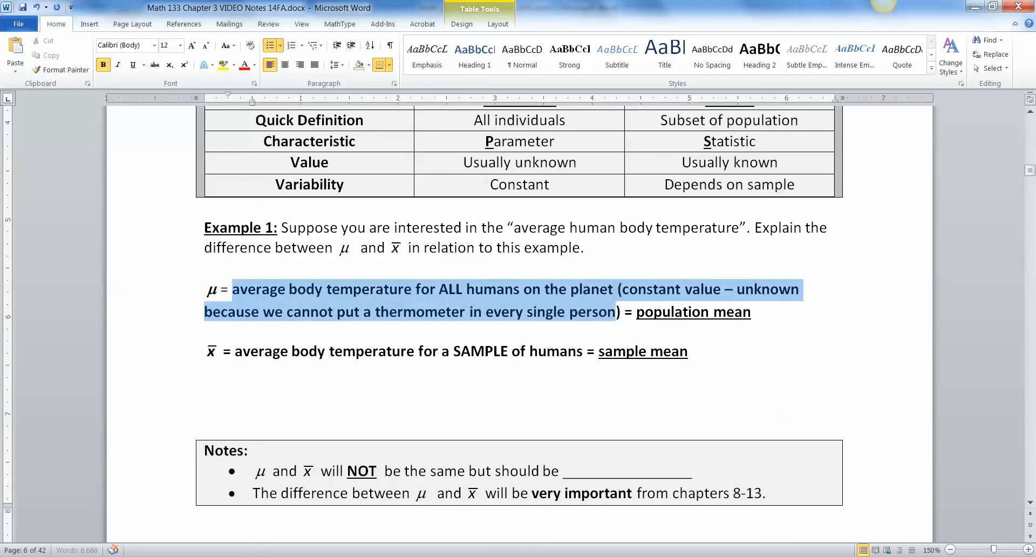
left_click(687, 350)
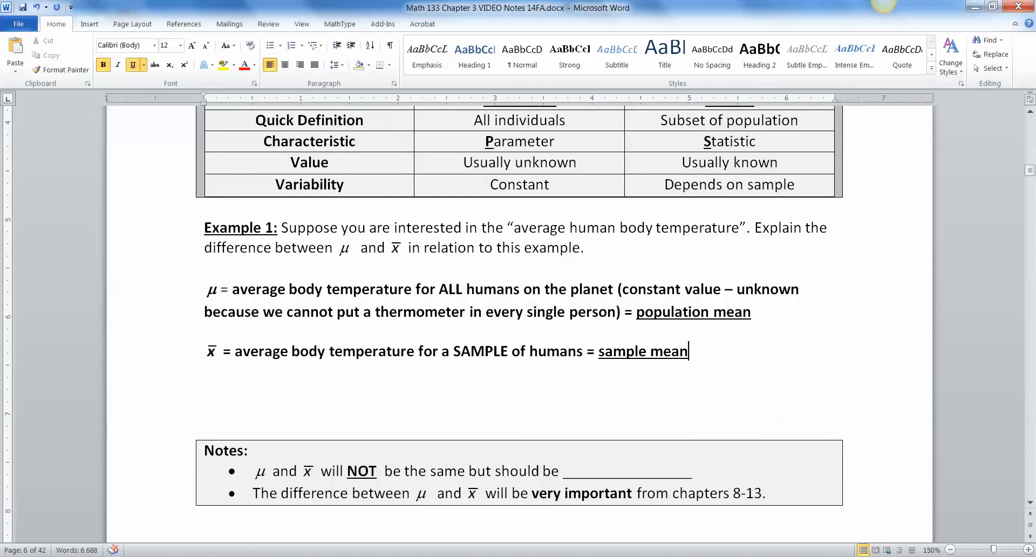
Step: Fill the second blank with 'close (as long as you took a random, unbiased sample)'
triple_click(450, 351)
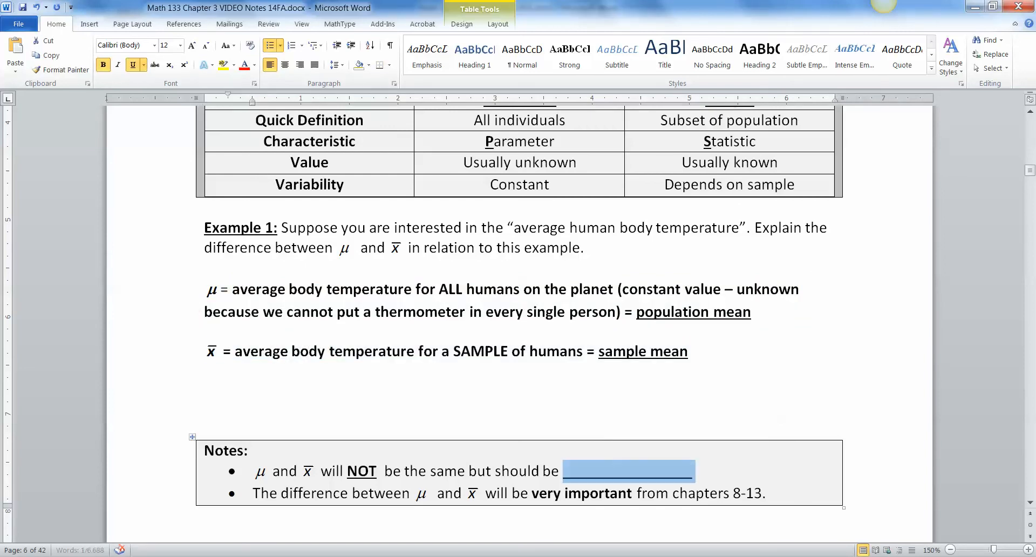
type("close")
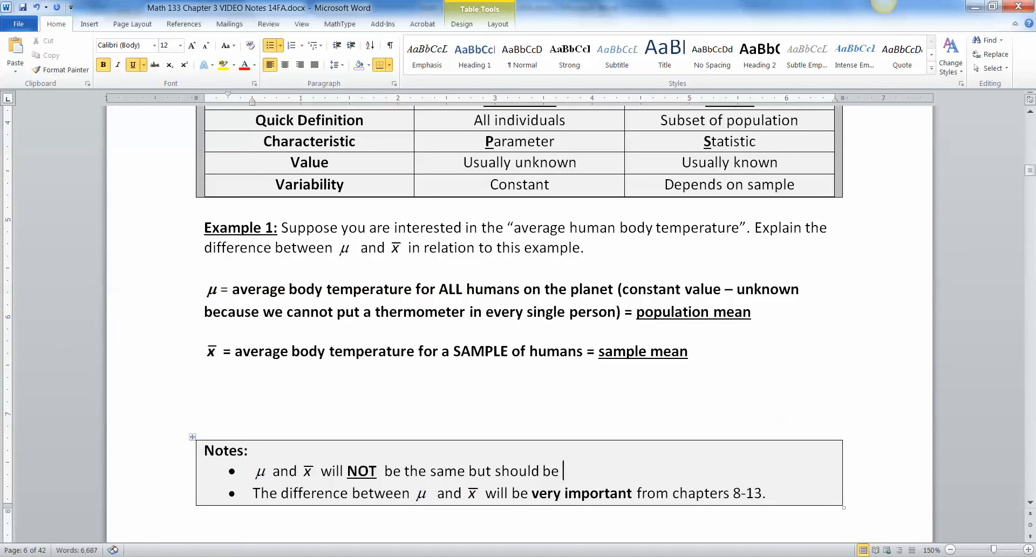
type("close (as long as you took")
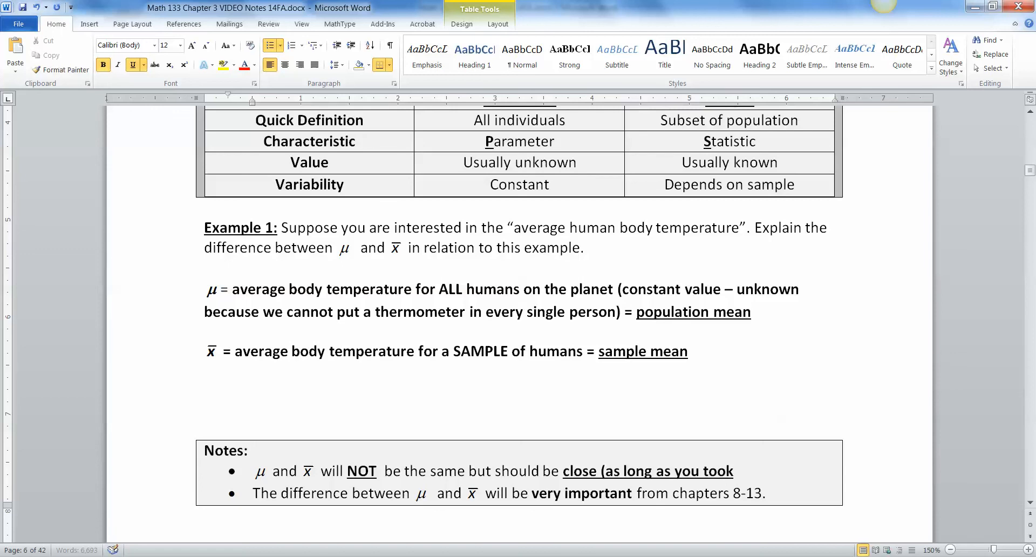
type("a random,")
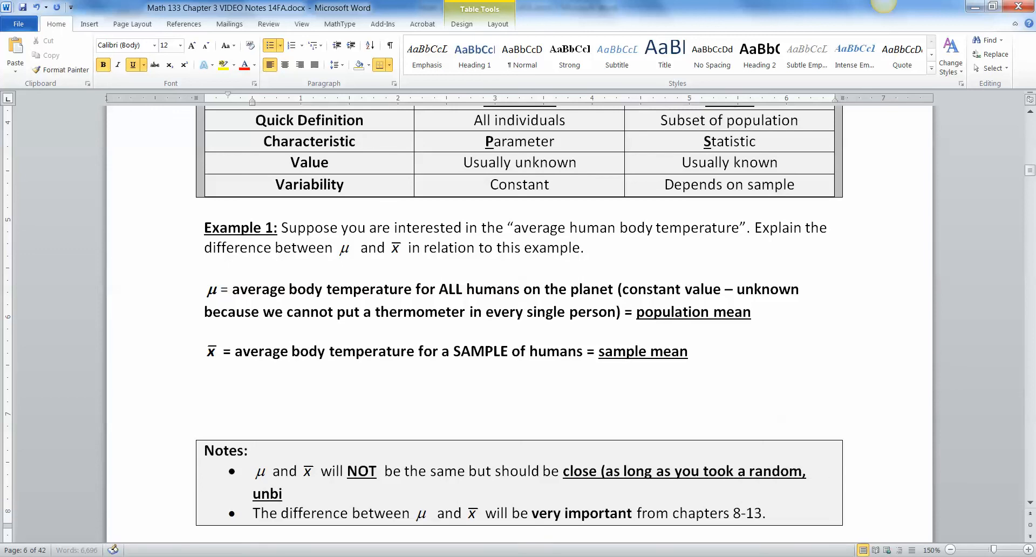
type("ased sample)")
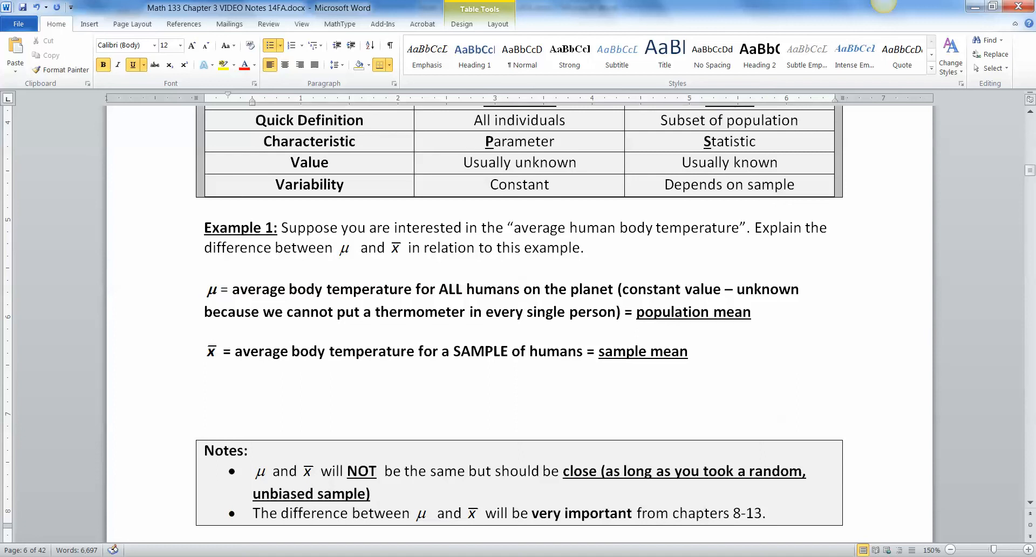
left_click_drag(603, 471, 372, 493)
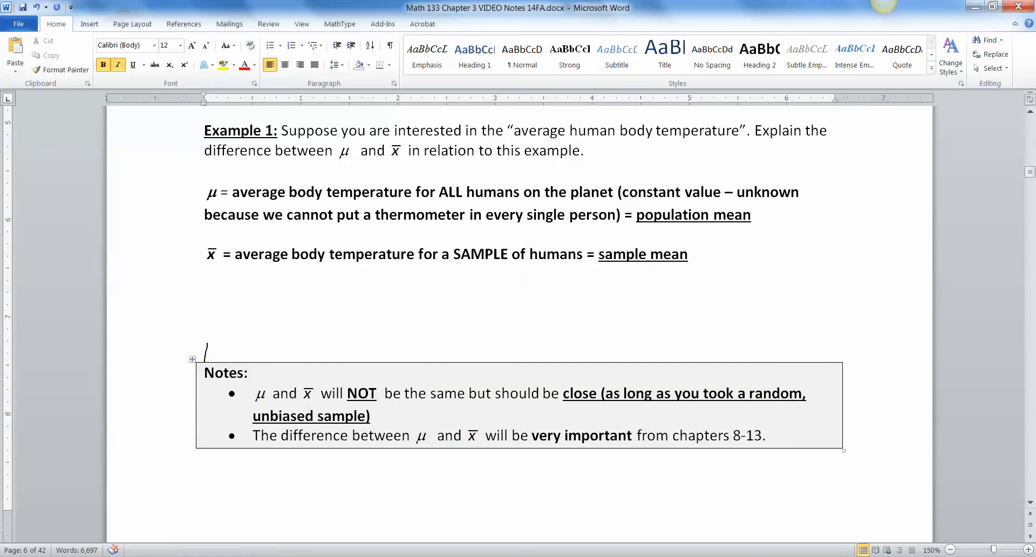
Step: Make the word 'should' in the first note bold
left_click(434, 436)
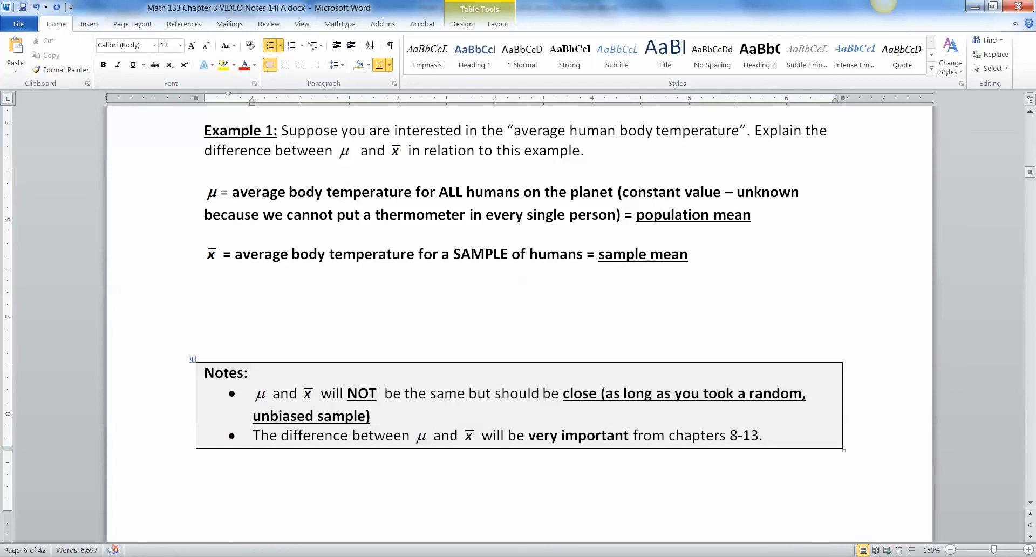
double_click(517, 393)
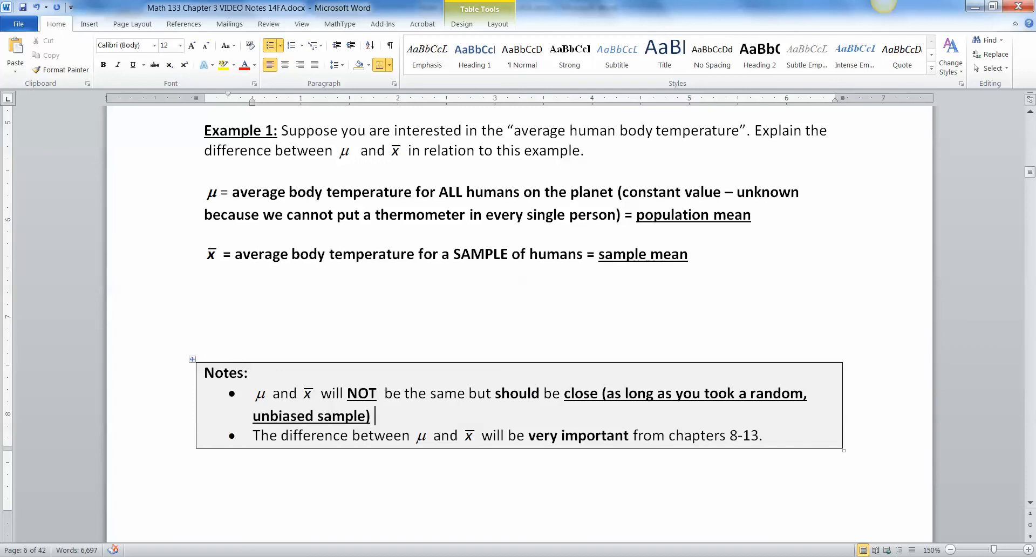
mouse_move(376, 416)
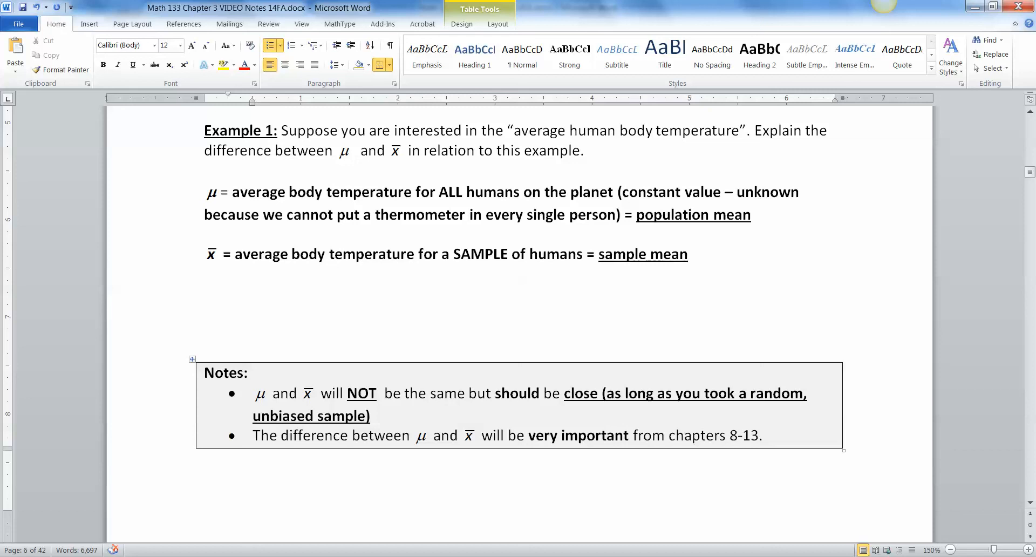
left_click(373, 415)
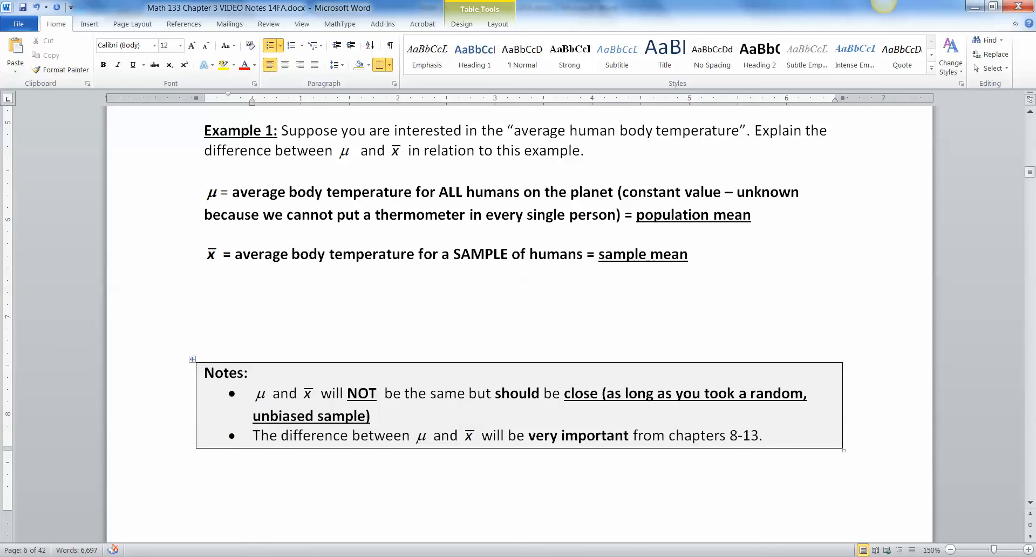
Step: Scroll to page 39 and Example 2's Number of Pets table for students 1–34
scroll("down", 3)
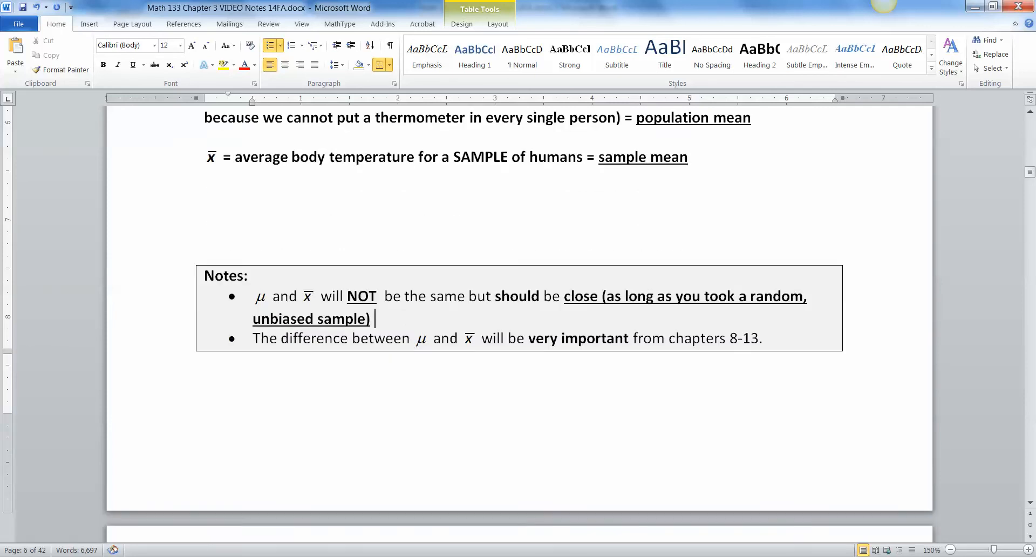
scroll("down", 3)
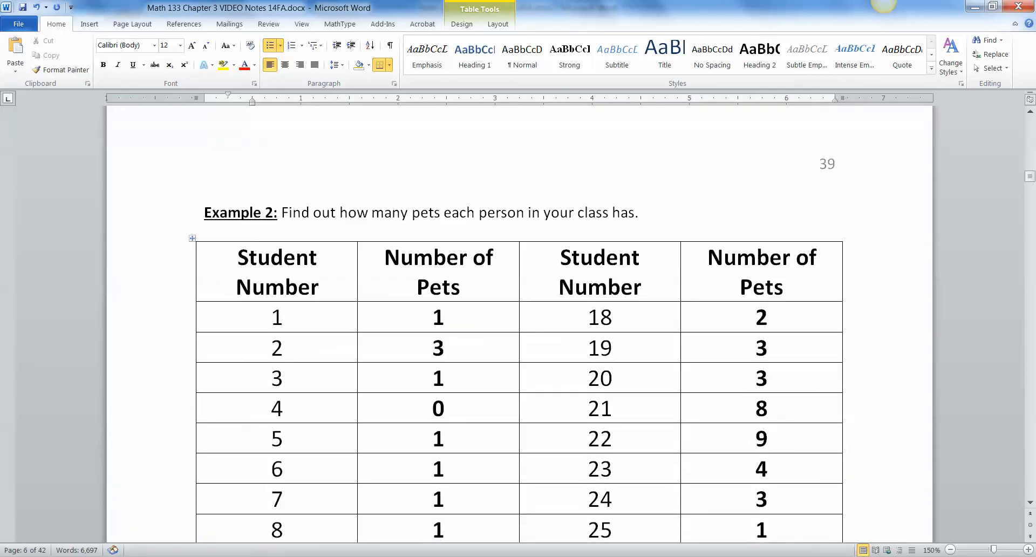
scroll("down", 3)
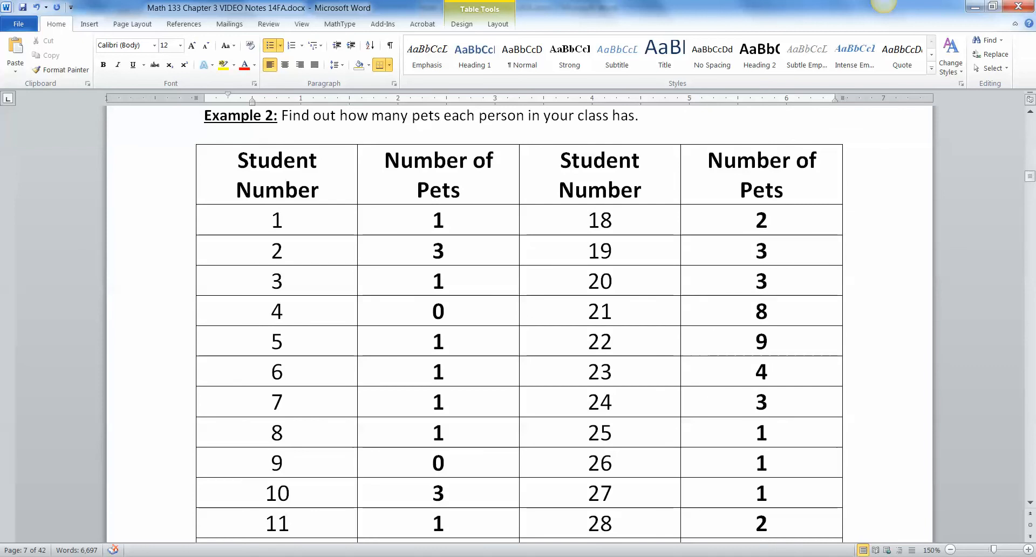
scroll("down", 3)
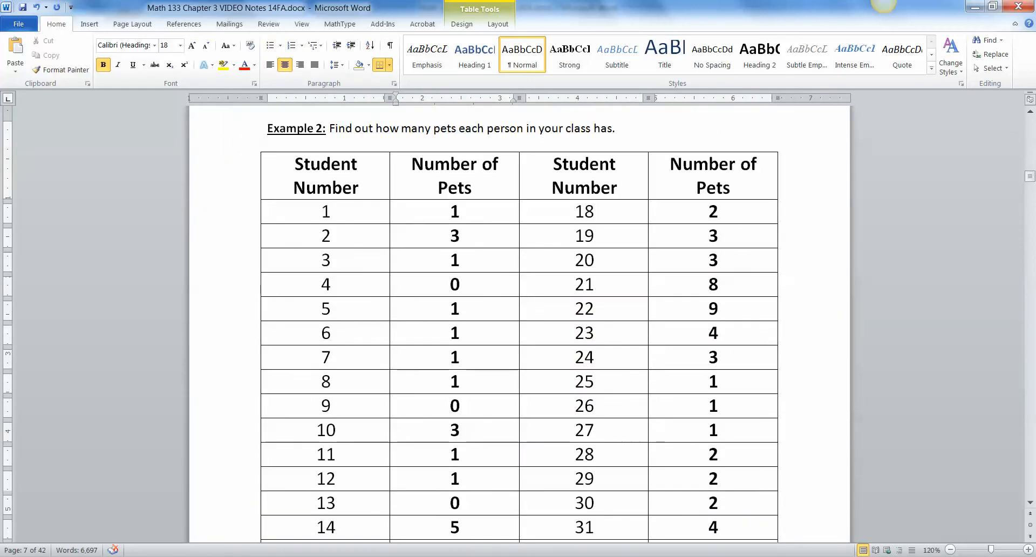
scroll("down", 3)
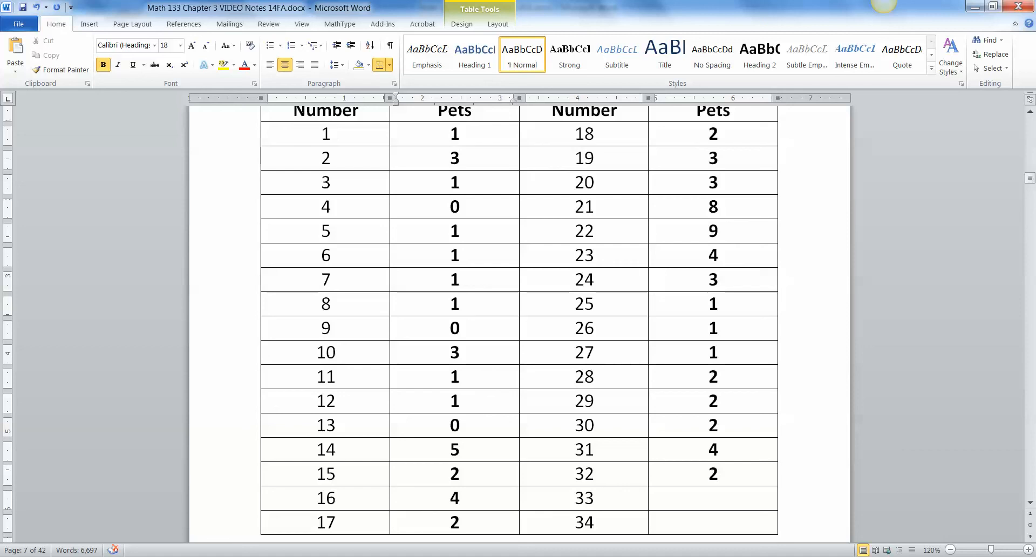
left_click(451, 134)
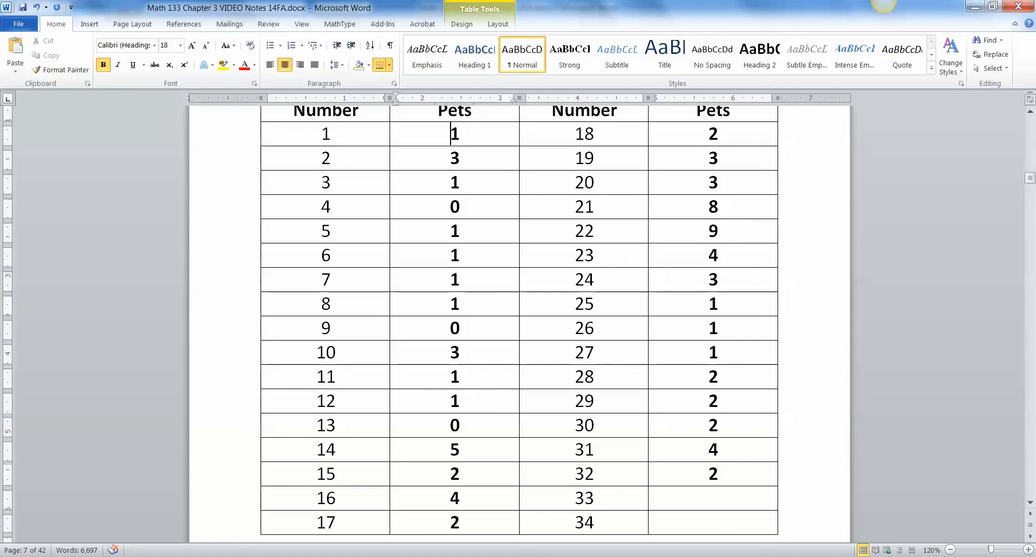
scroll("down", 3)
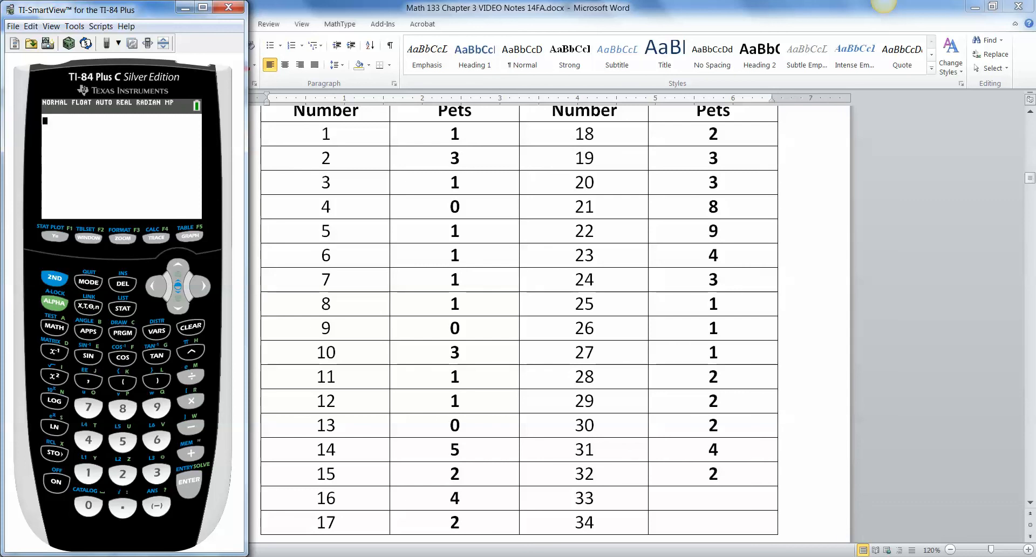
Step: Open the TI-84 STAT list editor and clear the old values from L3 and L1
left_click(121, 309)
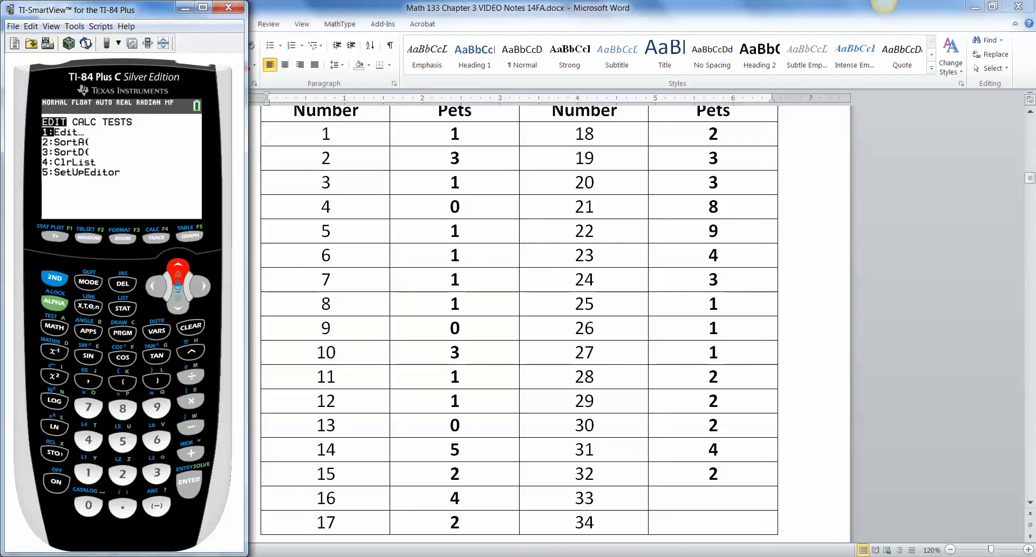
left_click(88, 474)
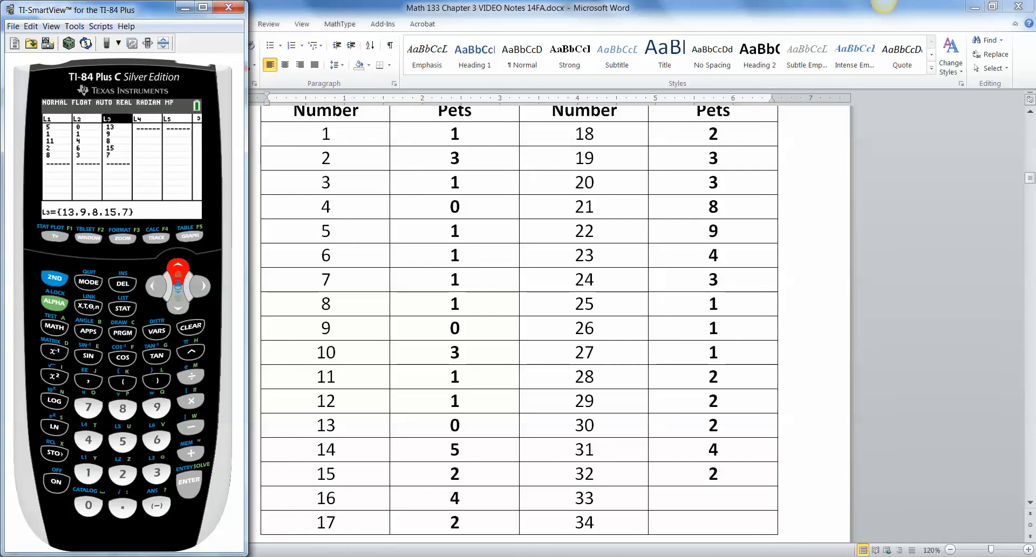
left_click(191, 327)
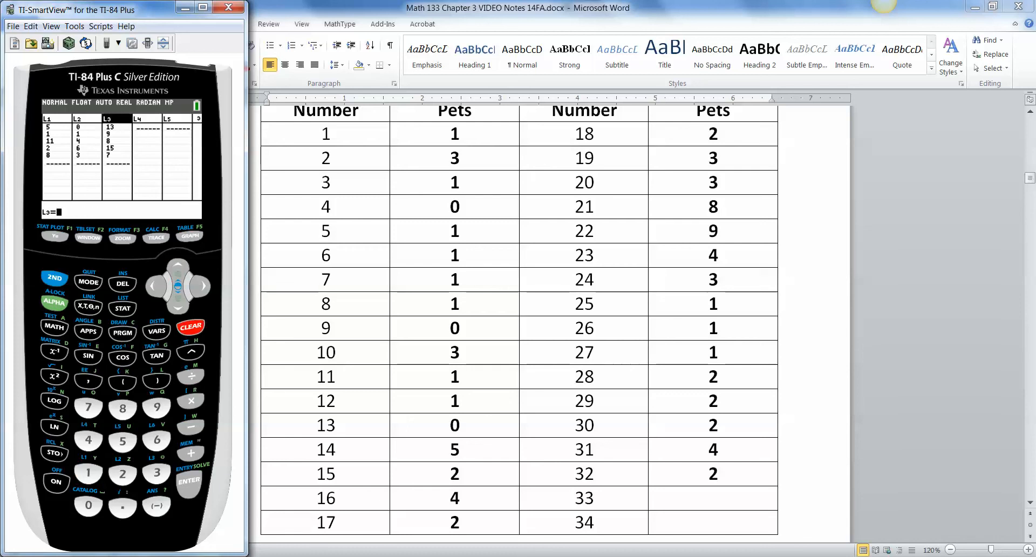
left_click(189, 480)
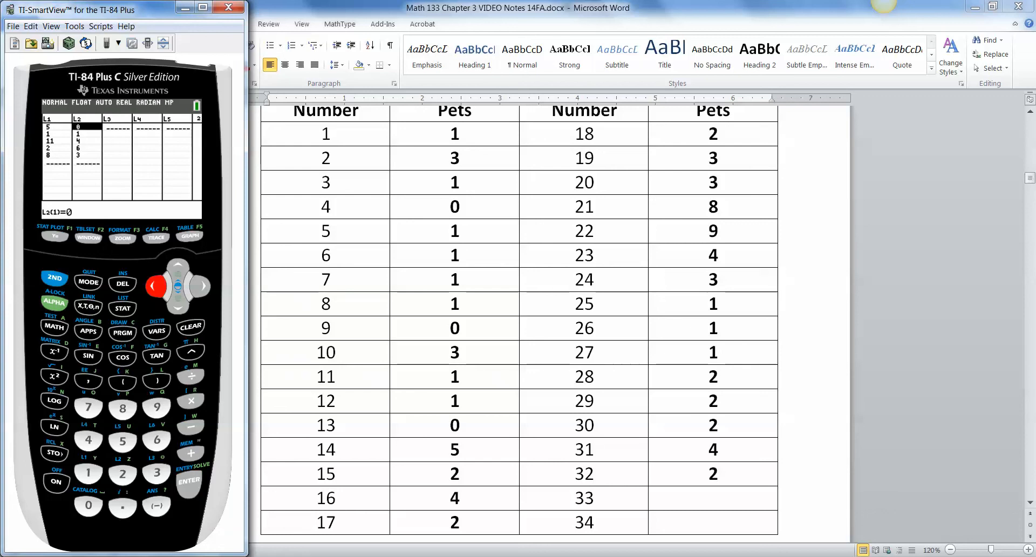
left_click(190, 327)
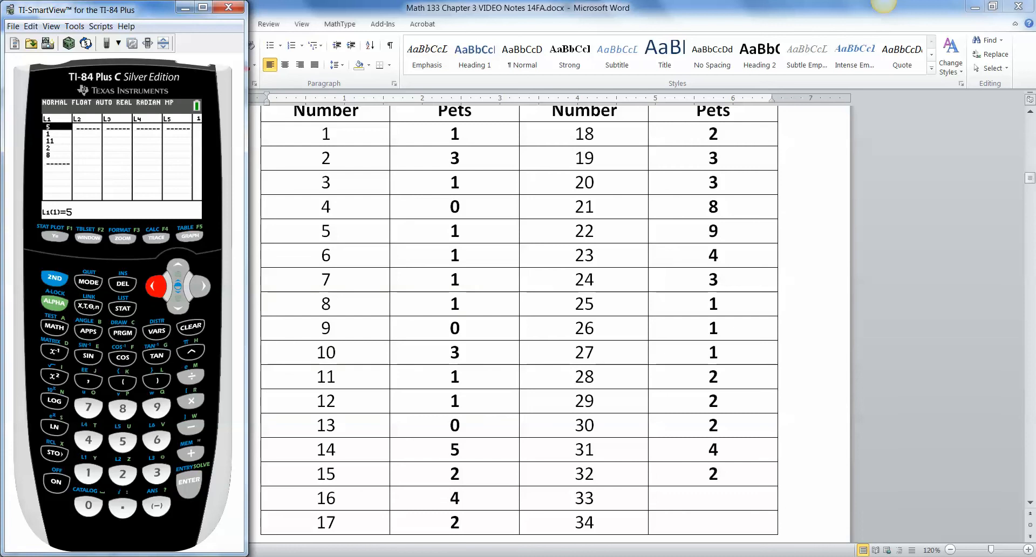
left_click(189, 326)
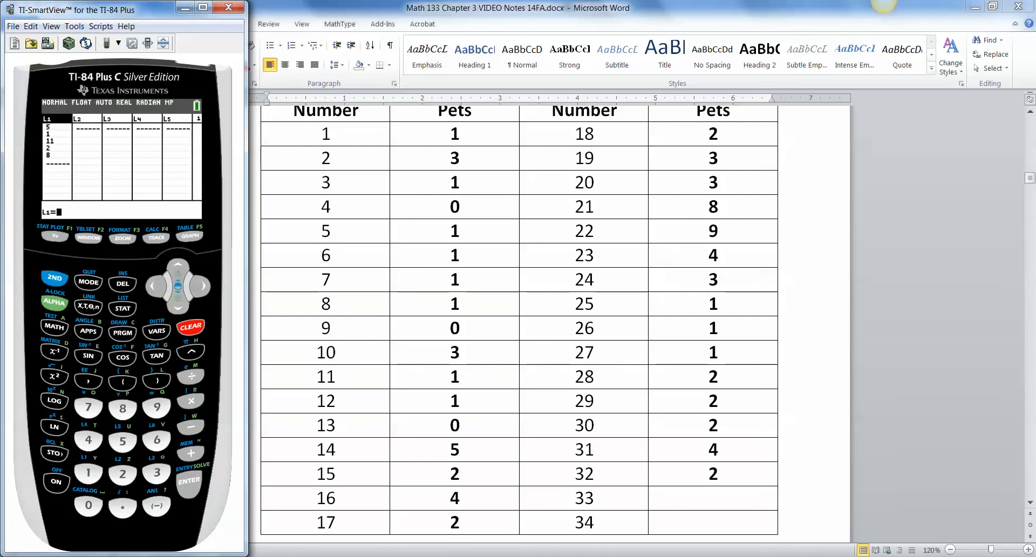
left_click(189, 481)
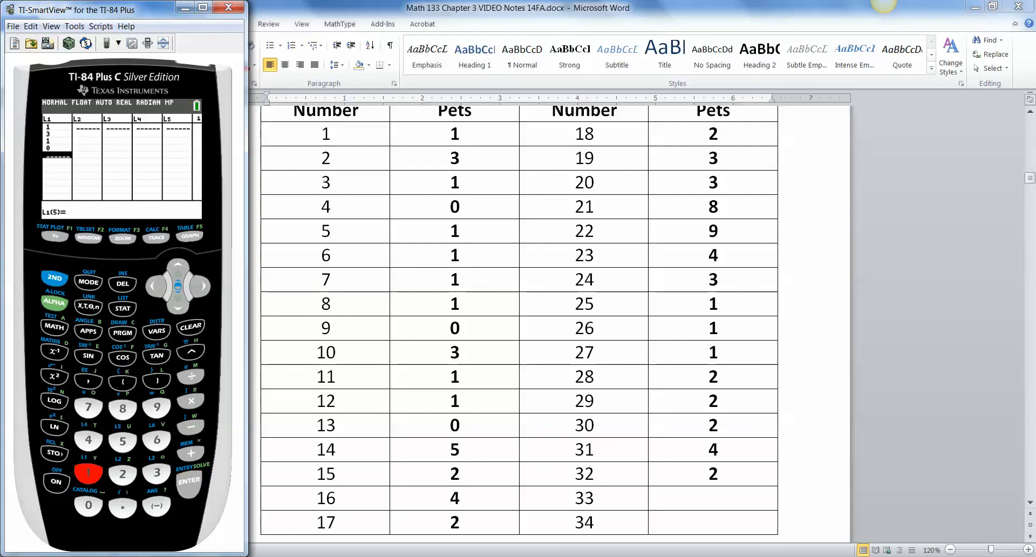
Step: Enter all 32 pet counts from the Word table into list L1
left_click(189, 480)
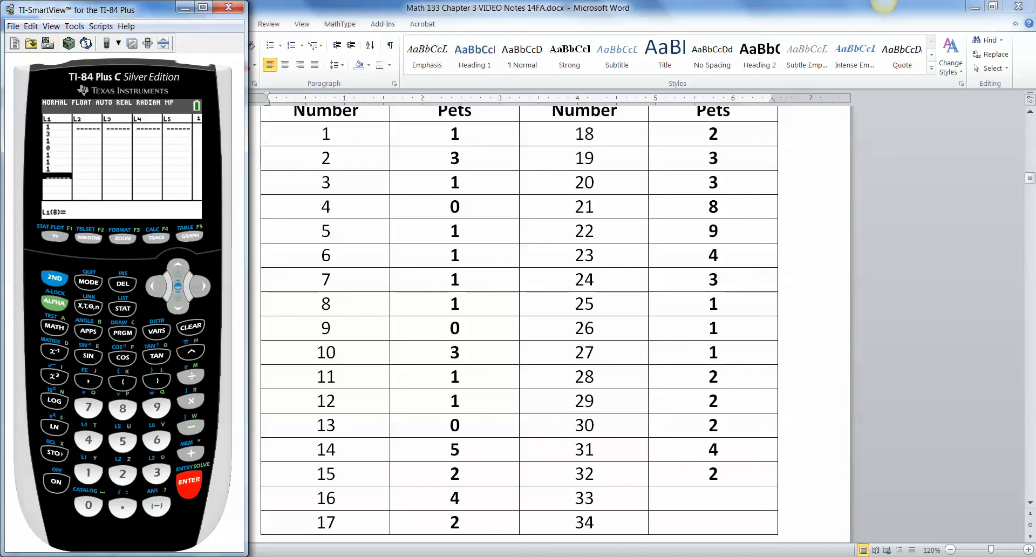
left_click(189, 480)
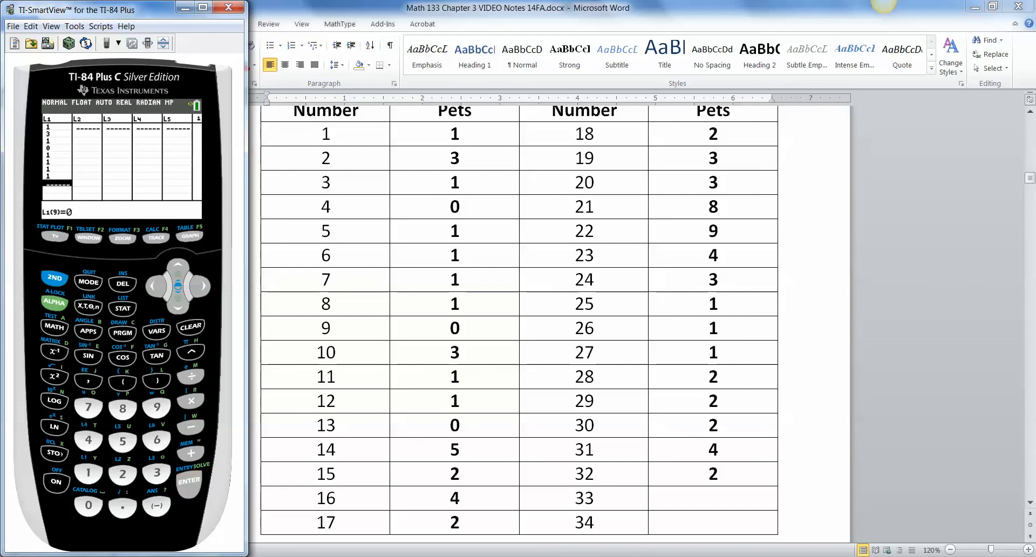
left_click(190, 480)
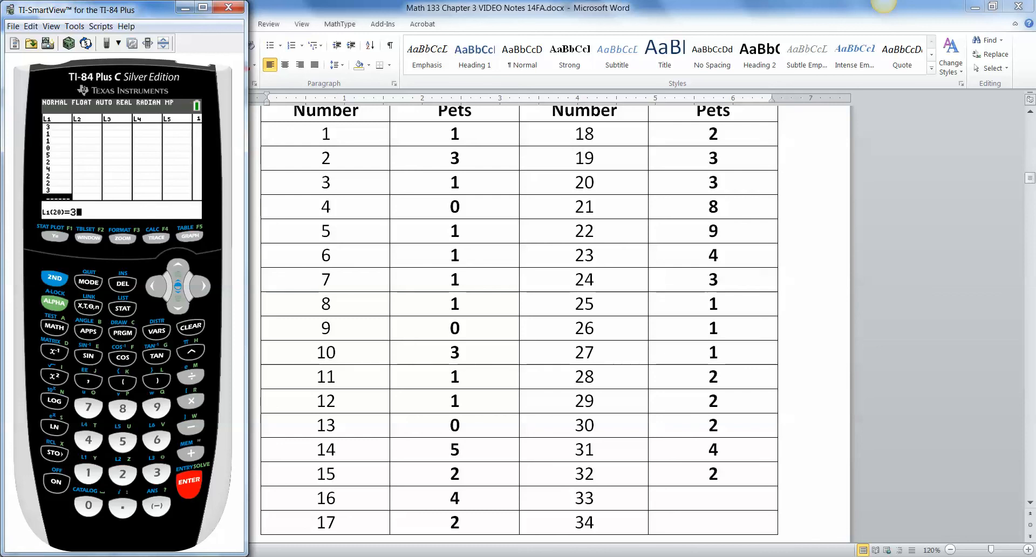
left_click(87, 441)
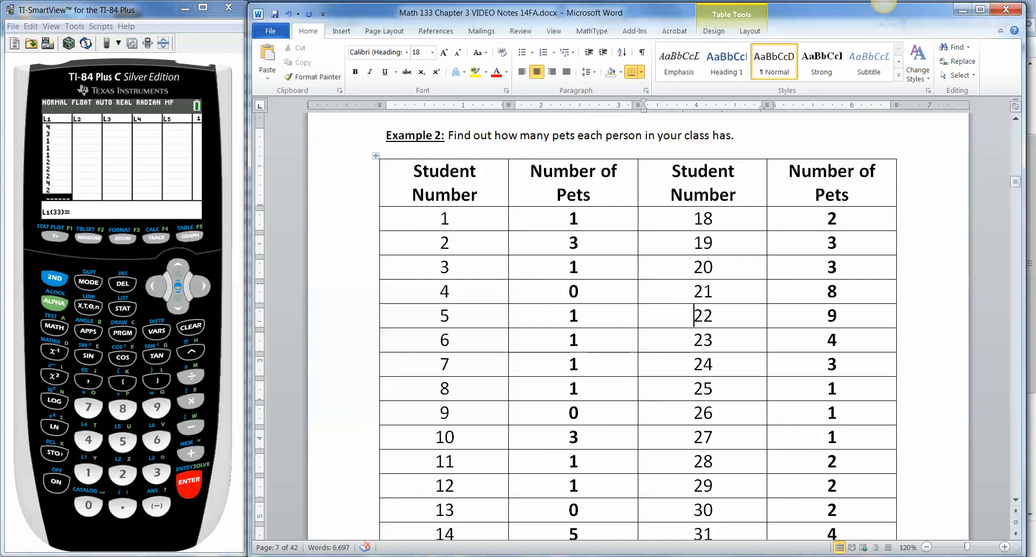
scroll("down", 3)
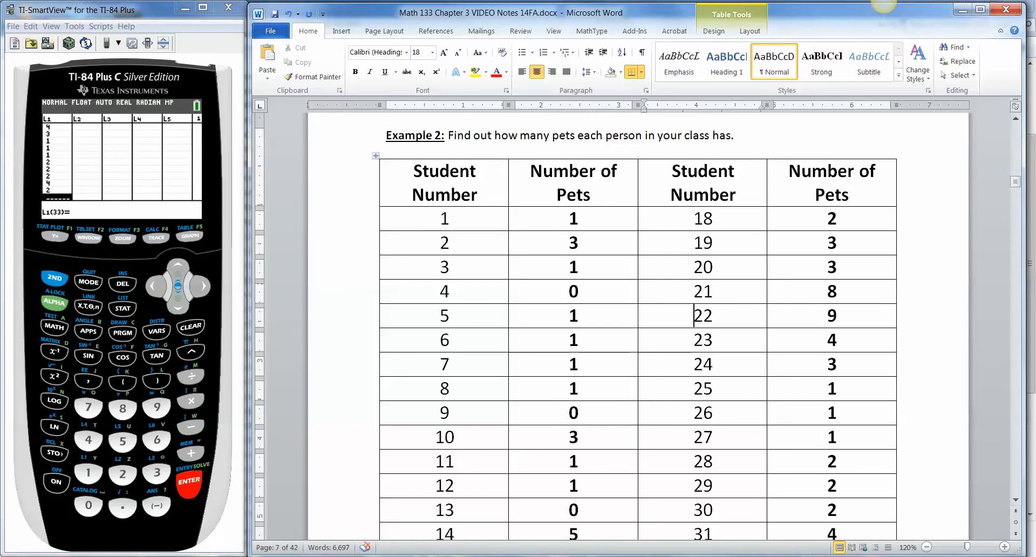
scroll("down", 3)
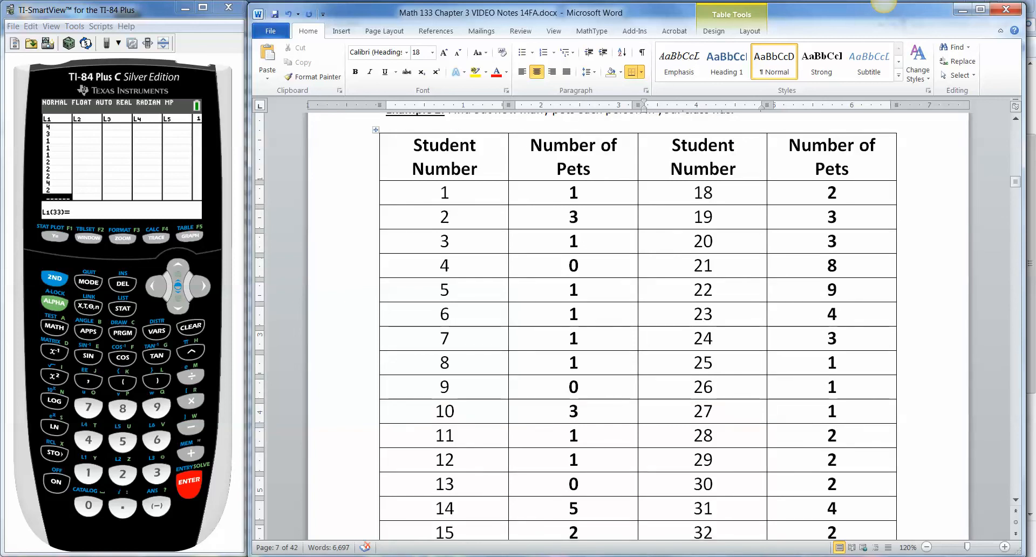
scroll("down", 3)
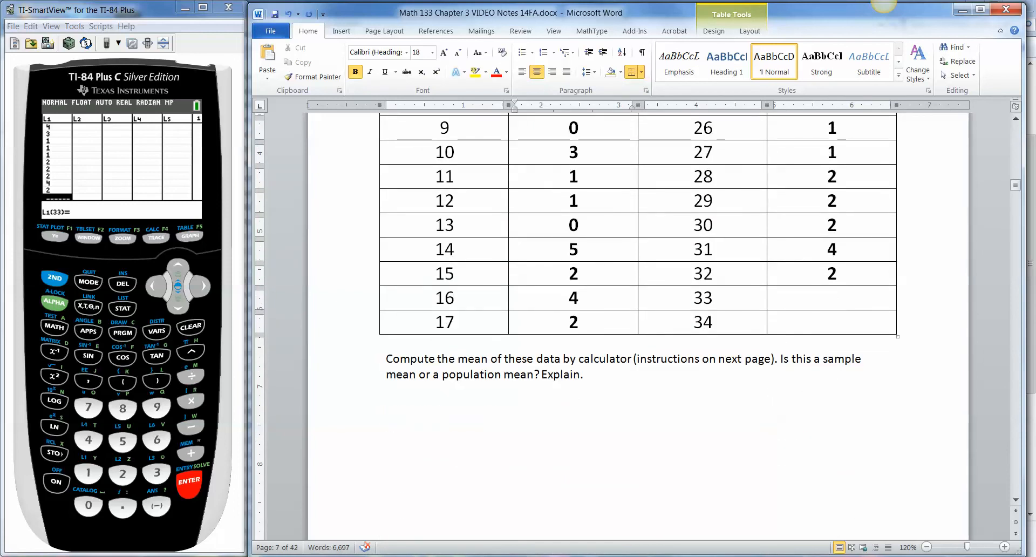
Step: Run 1-Var Stats on L1, getting mean 2.3125 with n=32
left_click(122, 307)
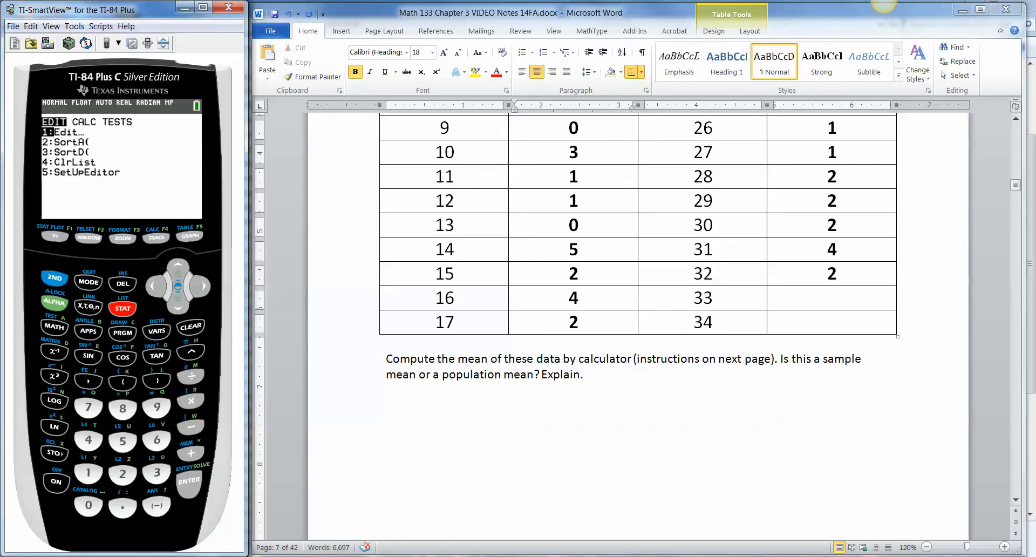
left_click(202, 285)
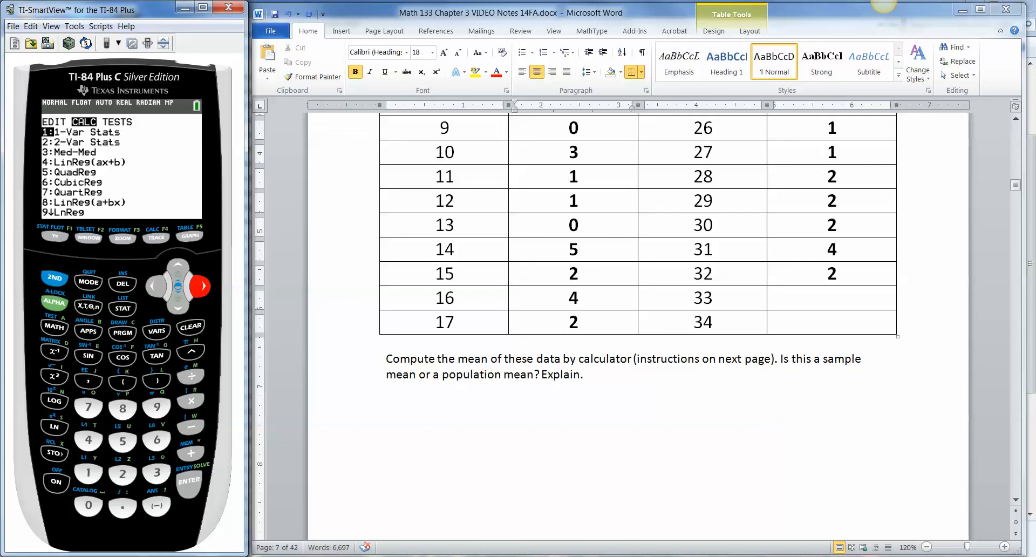
left_click(87, 475)
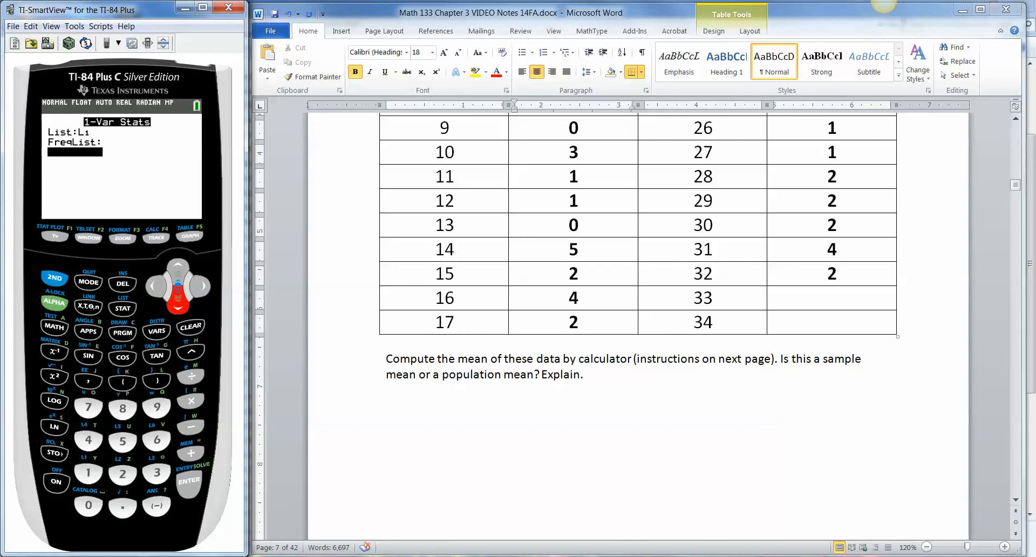
left_click(188, 480)
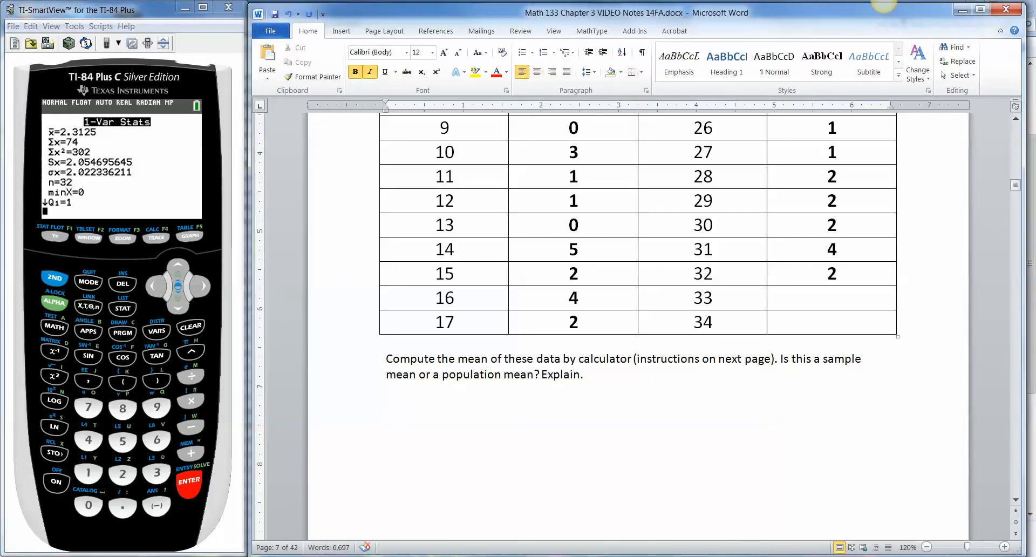
Step: Answer in bold: it's a sample mean because our class samples all JC (or Statistics College) students
left_click(387, 406)
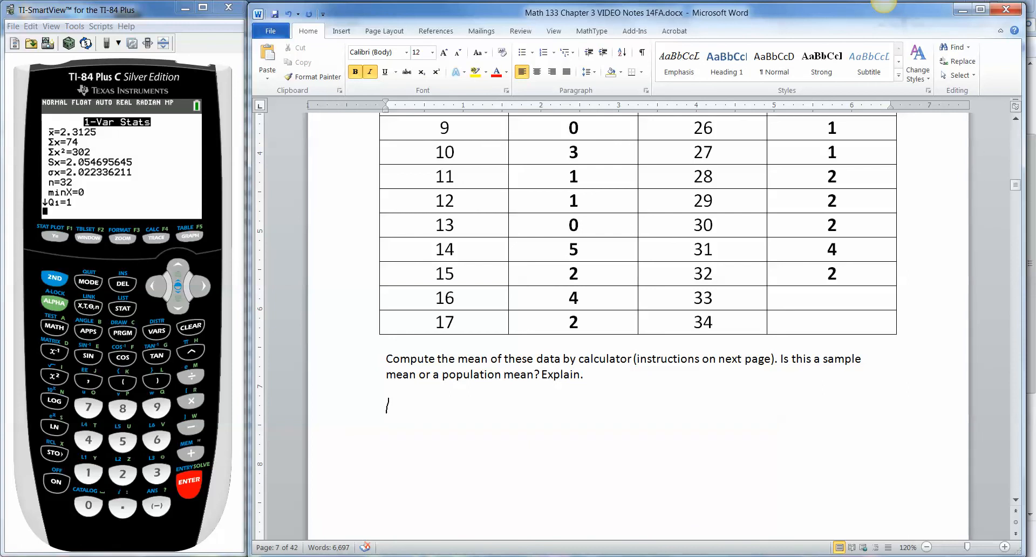
type("Sample mean v")
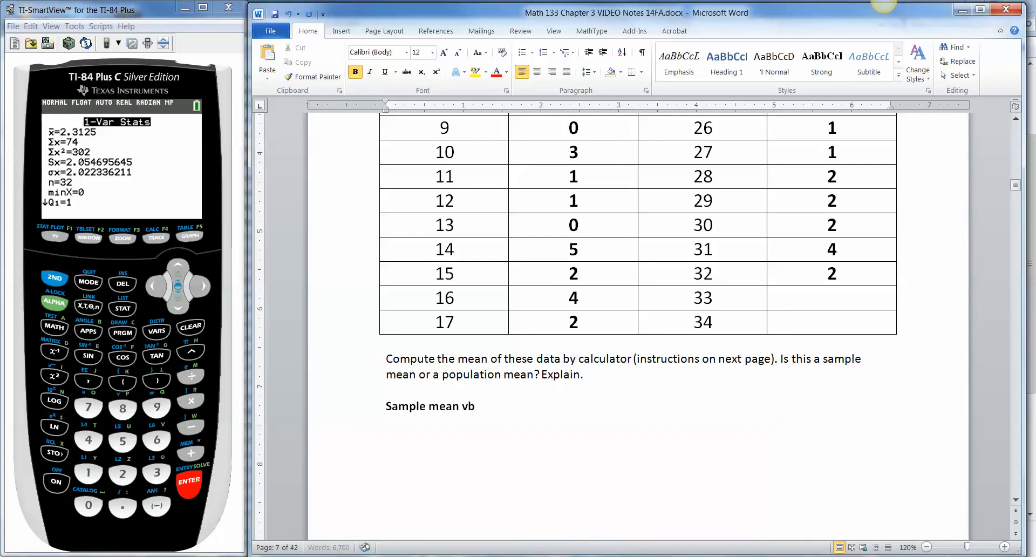
type("because our class is a sample of all")
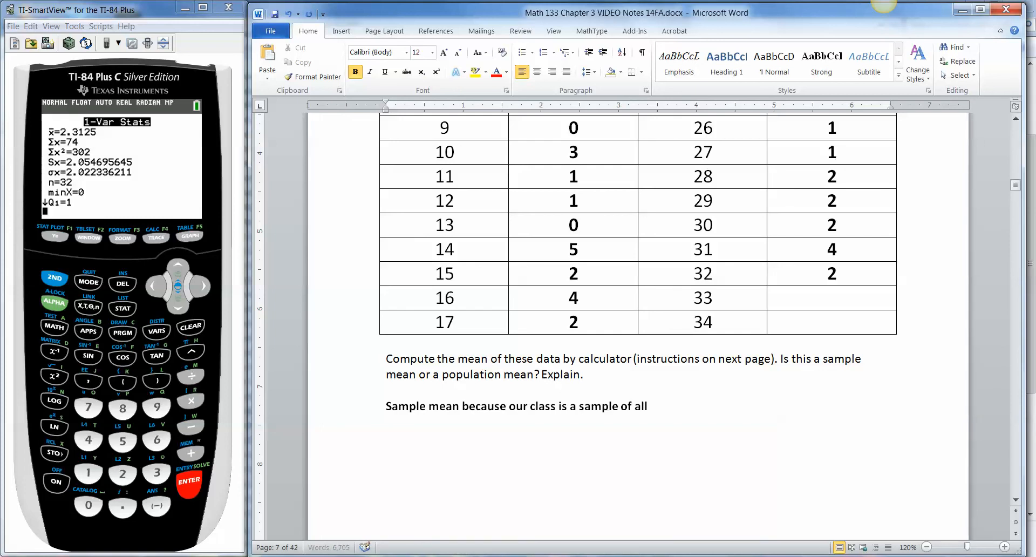
type("JC students")
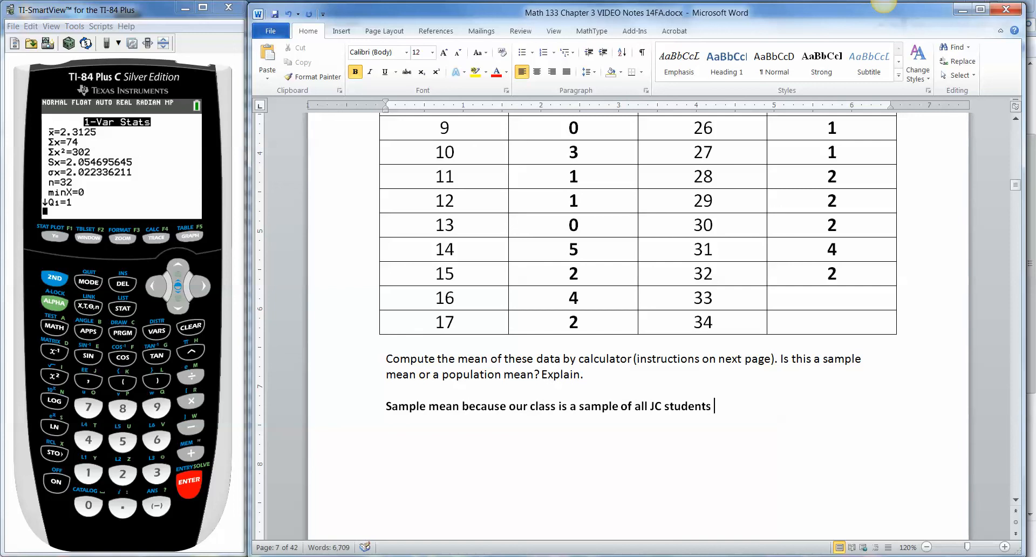
type("(or a")
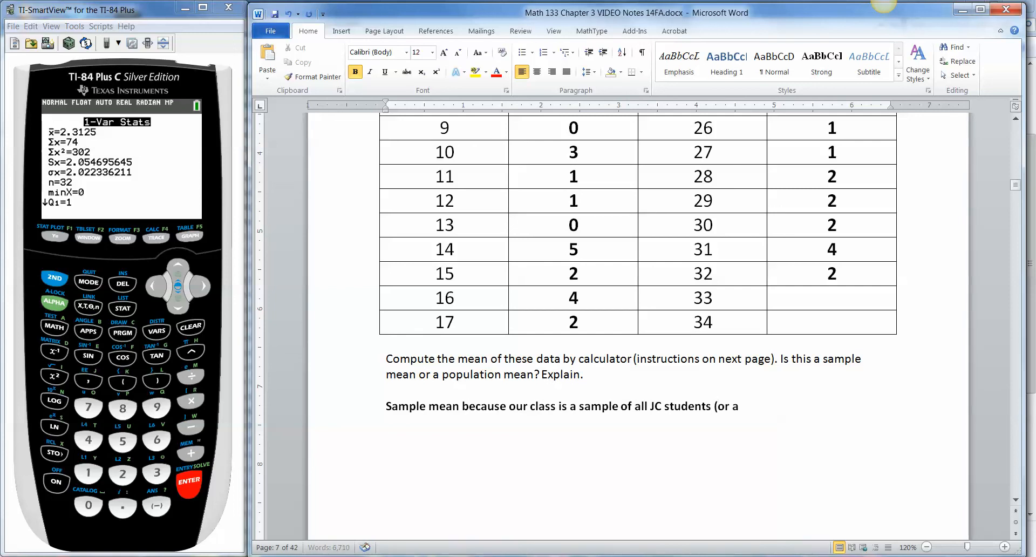
type("ll Statistics C")
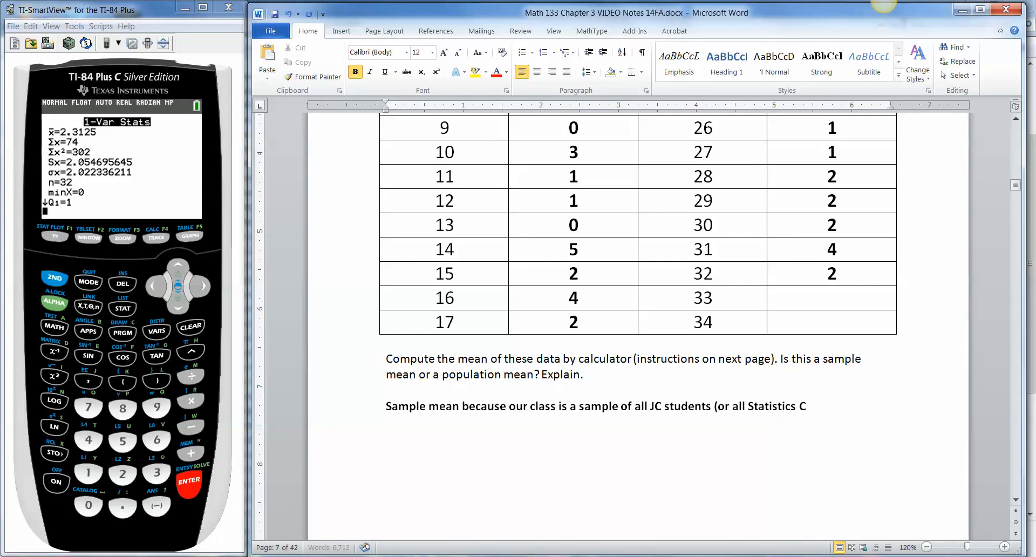
type("ollege students)")
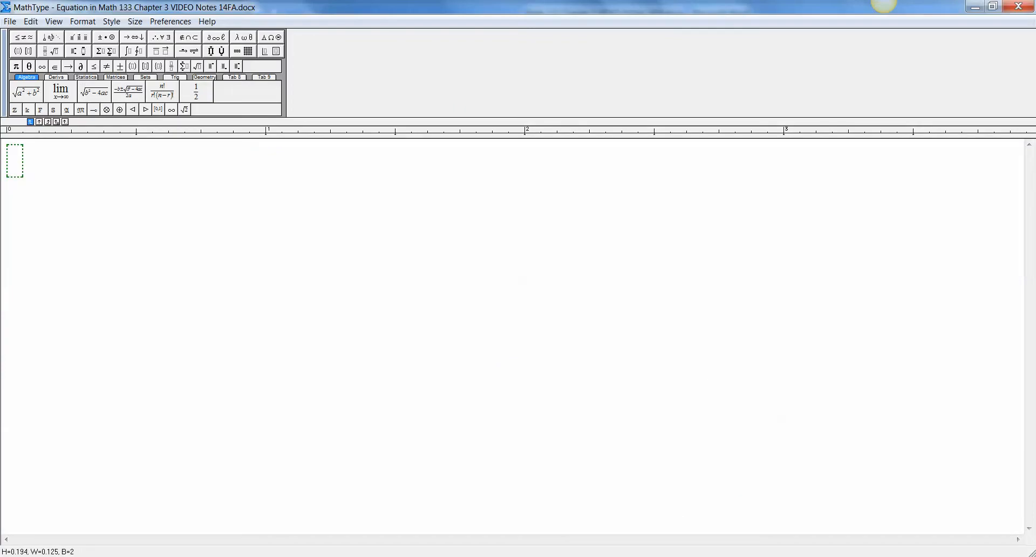
Step: Enter x̄ = 2.3125 in MathType using the overbar template
type("X")
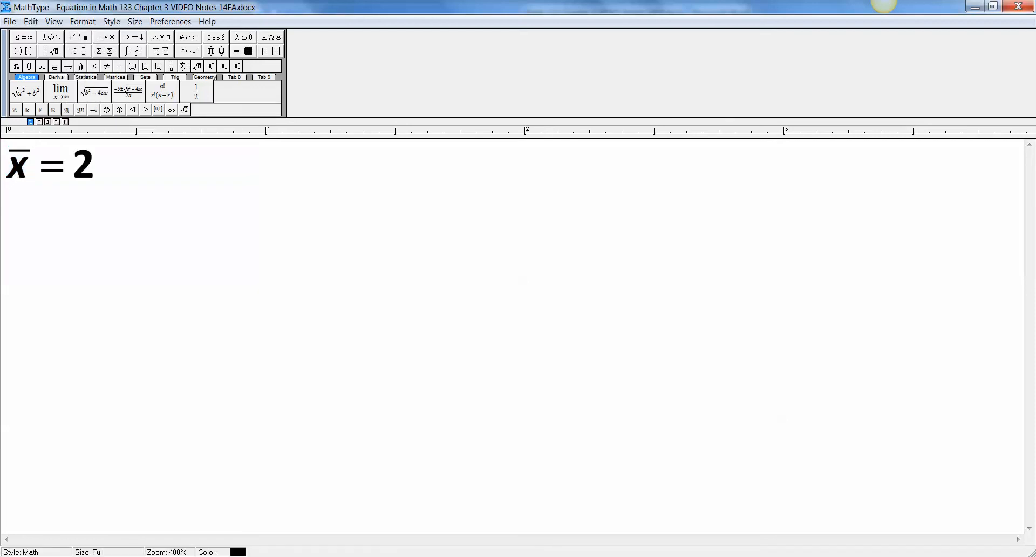
type(".312")
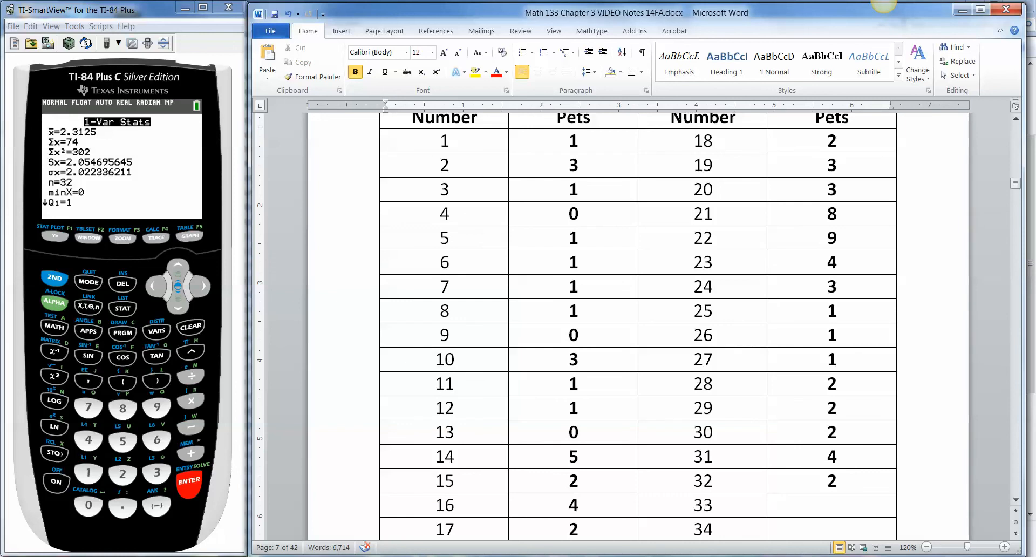
Step: Place the cursor after the x̄ = 2.3125 equation and move to Example 3's dotplot on page 41
scroll("down", 3)
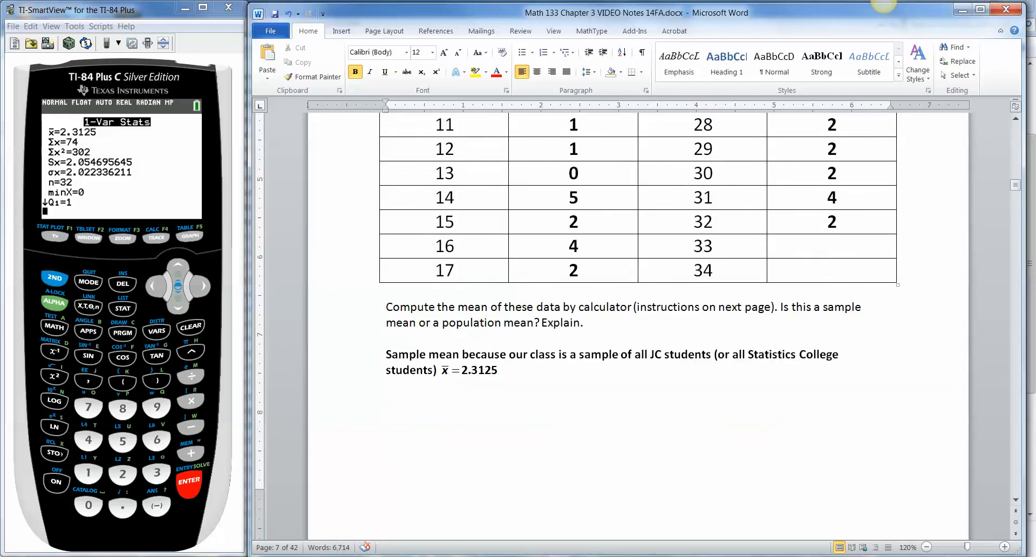
scroll("down", 3)
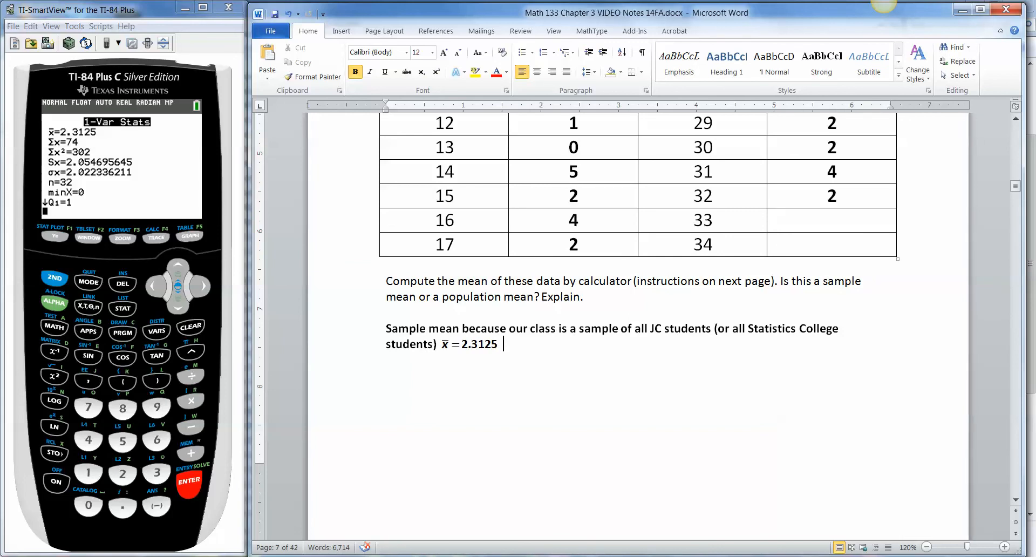
left_click(177, 309)
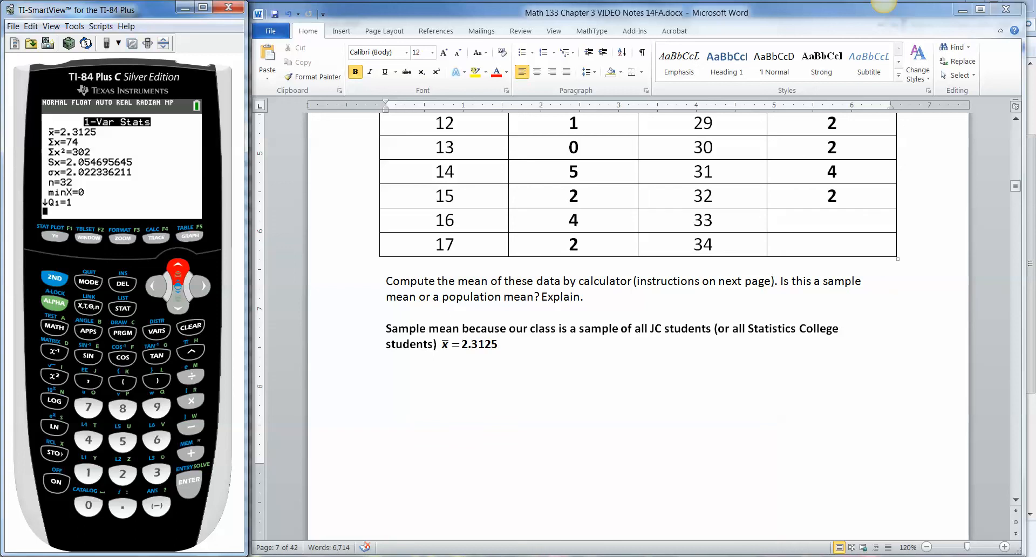
scroll("down", 3)
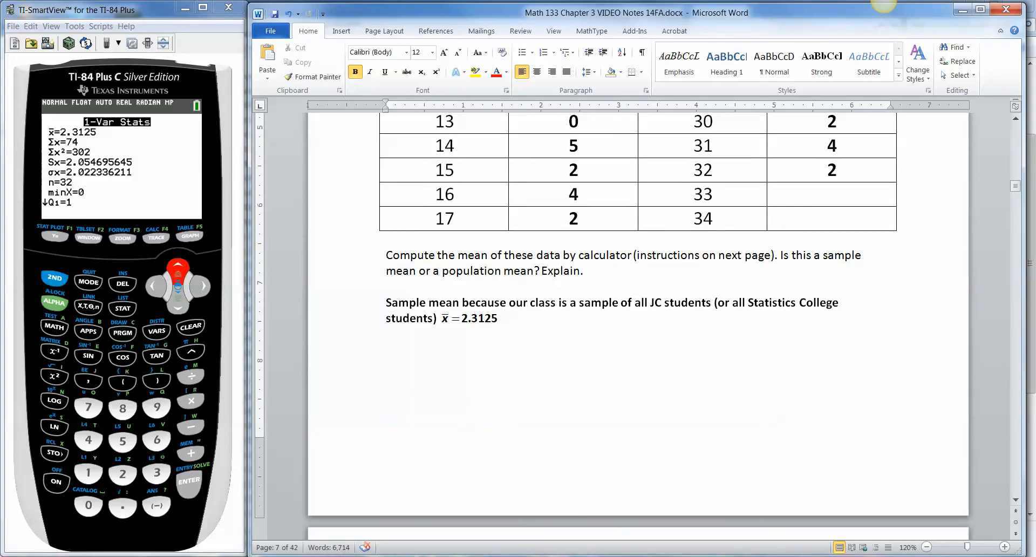
left_click(439, 271)
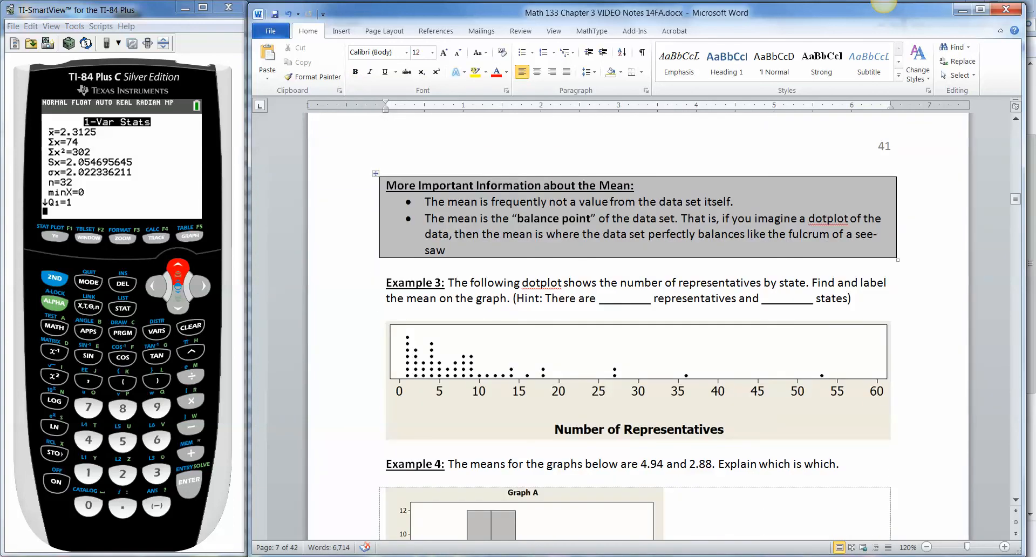
scroll("down", 3)
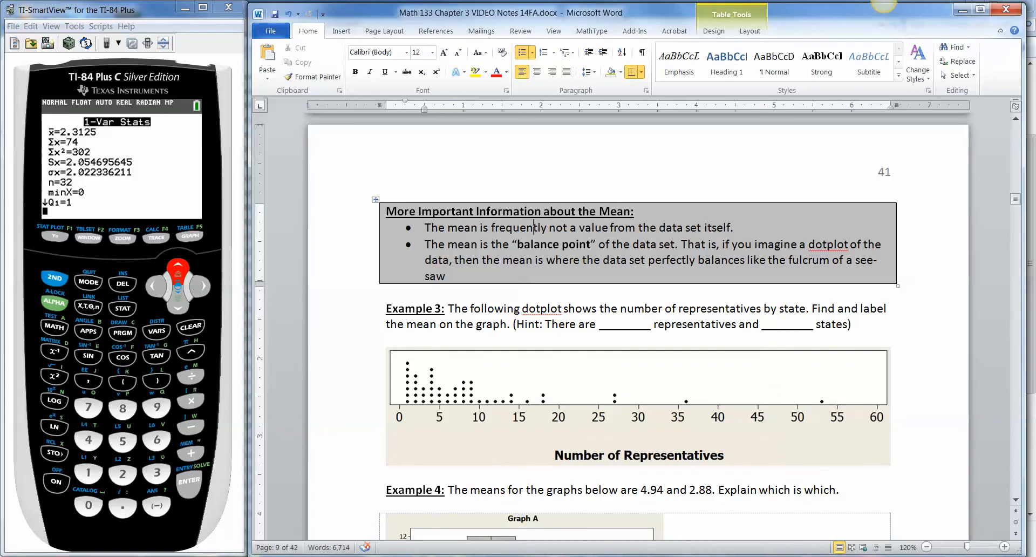
scroll("down", 3)
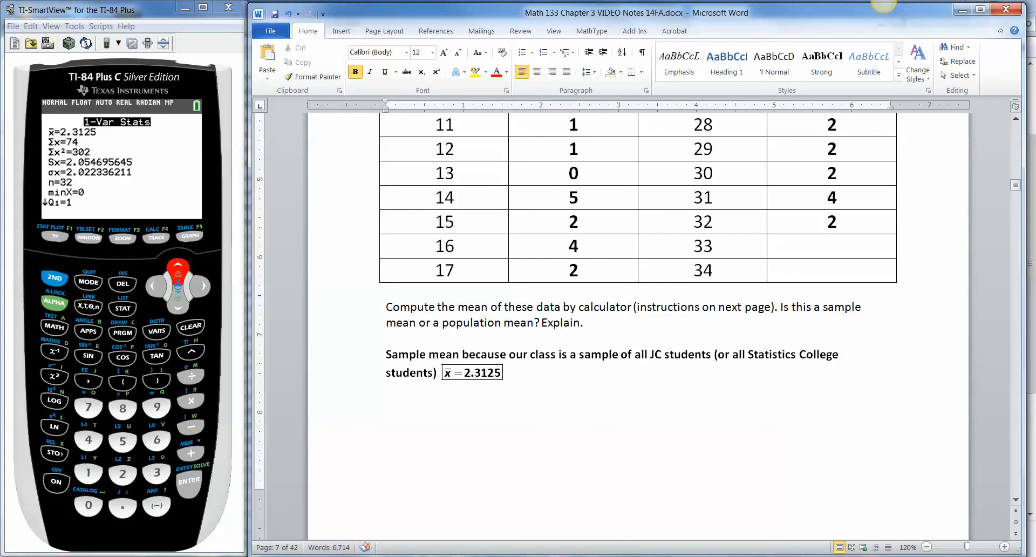
scroll("down", 3)
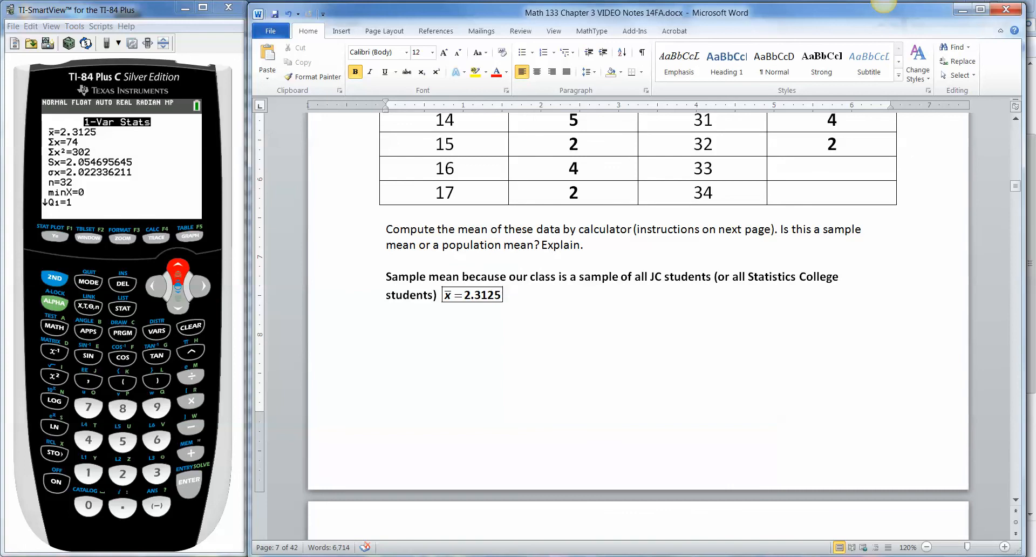
scroll("down", 3)
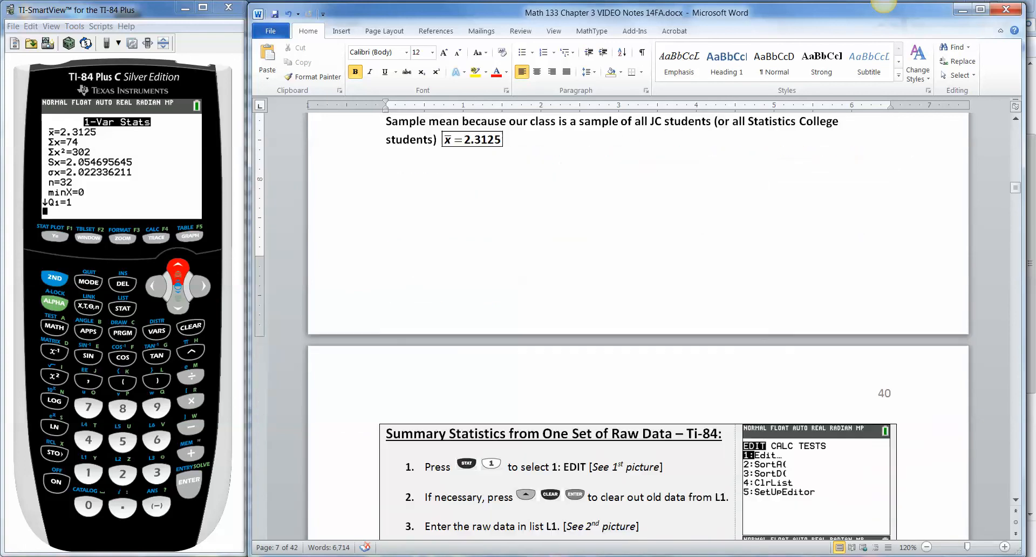
scroll("down", 3)
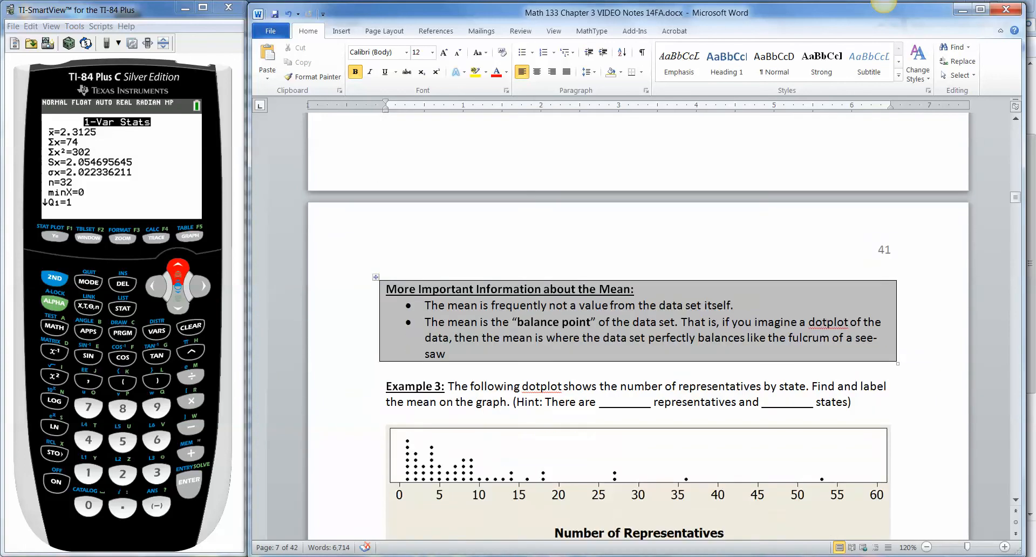
scroll("down", 3)
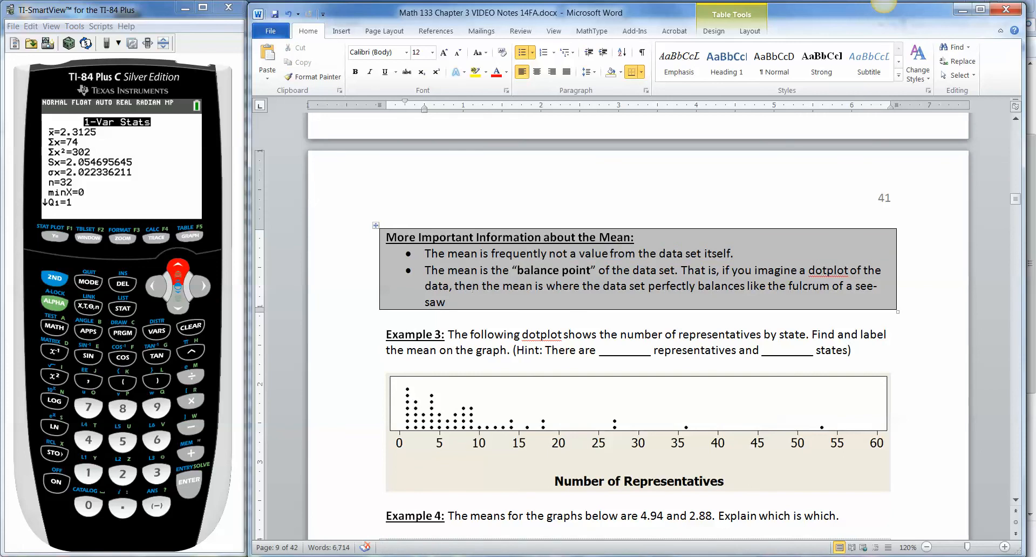
scroll("down", 3)
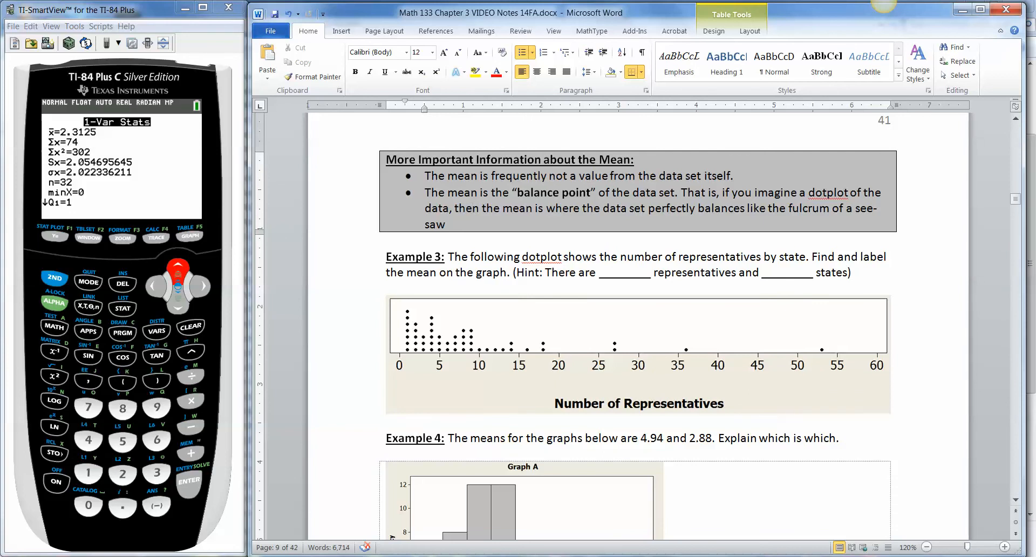
Step: Fill the Example 3 hint blanks with 435 representatives and 50 states
type("4")
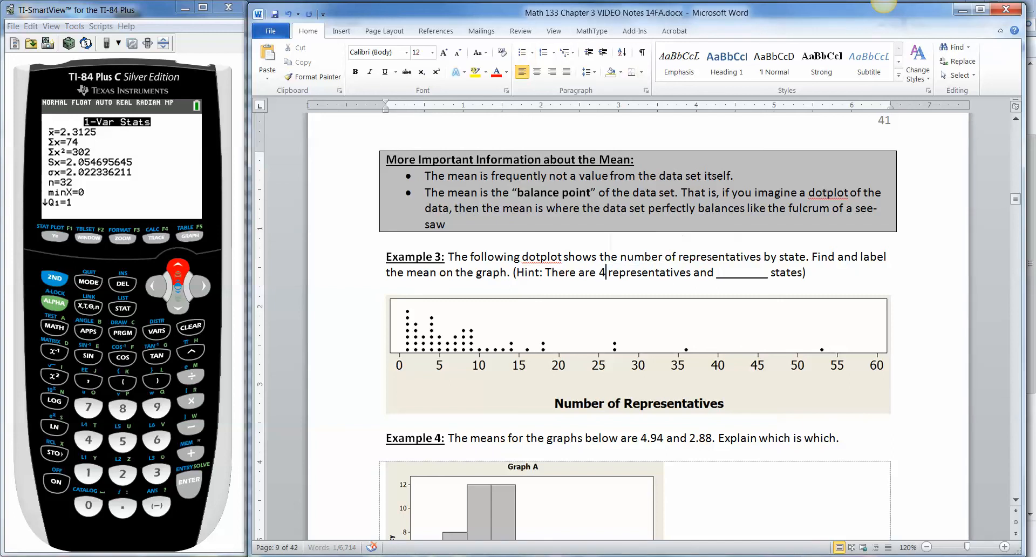
type("35")
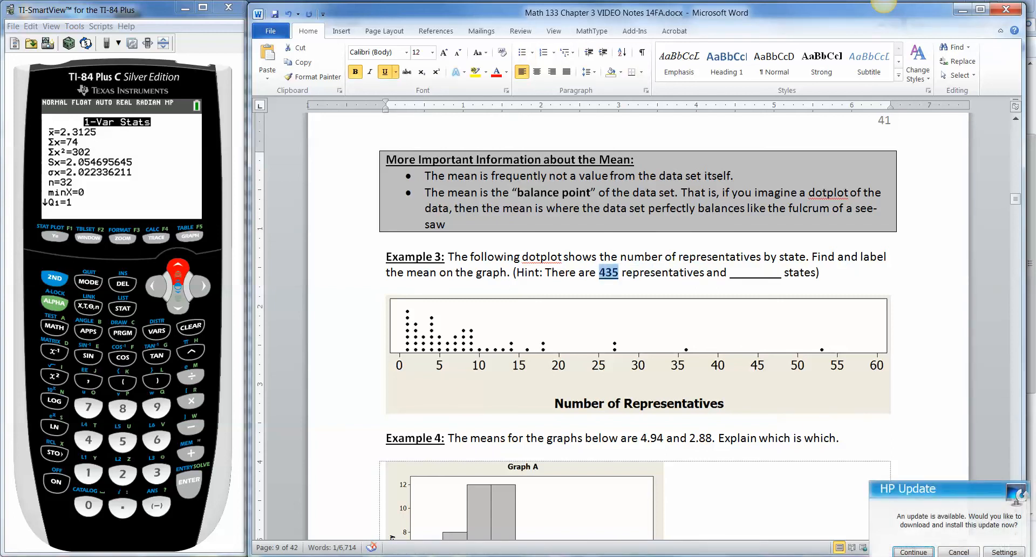
double_click(754, 272)
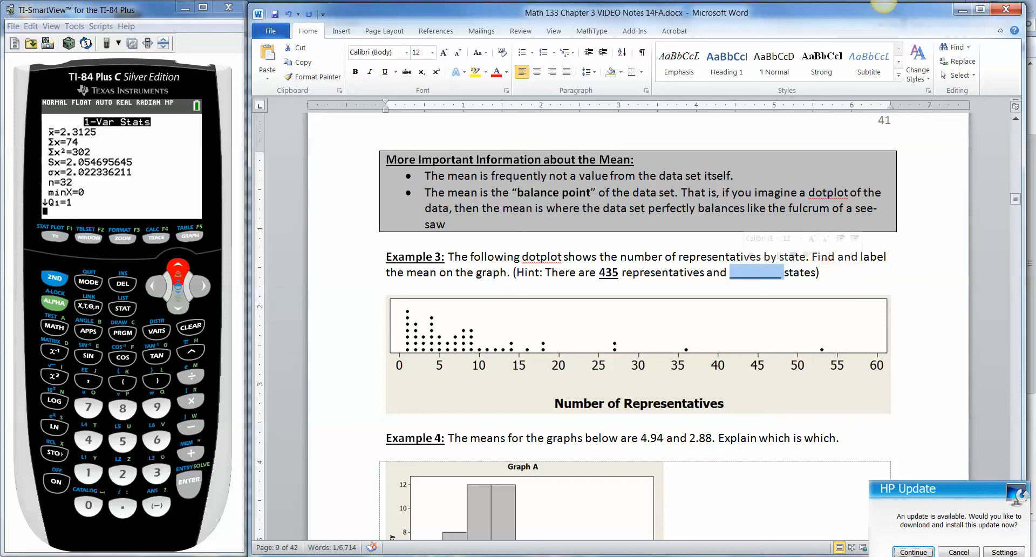
type("50")
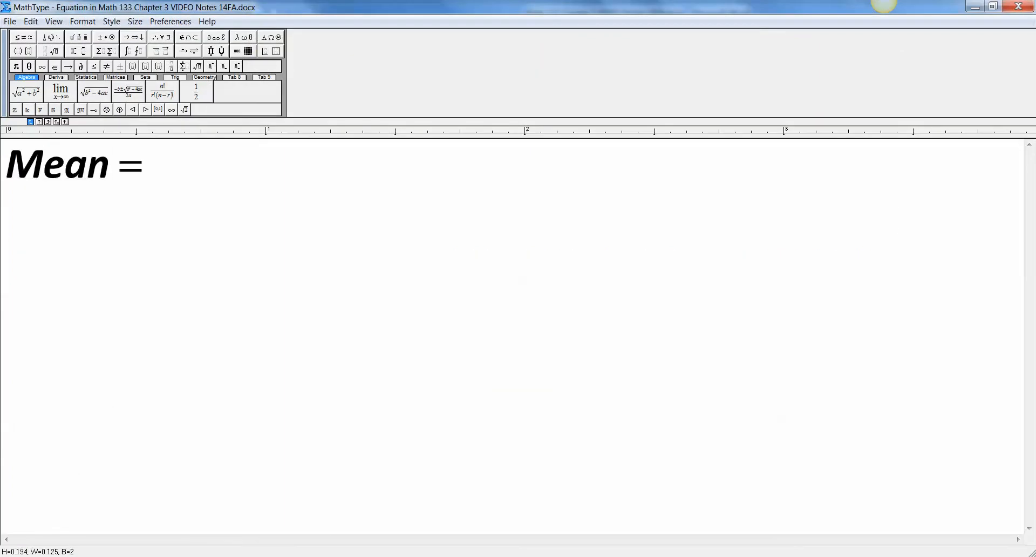
Step: Write Mean = 435/50 = 8.7 in MathType, computing 435/50 on TI-SmartView
type("435")
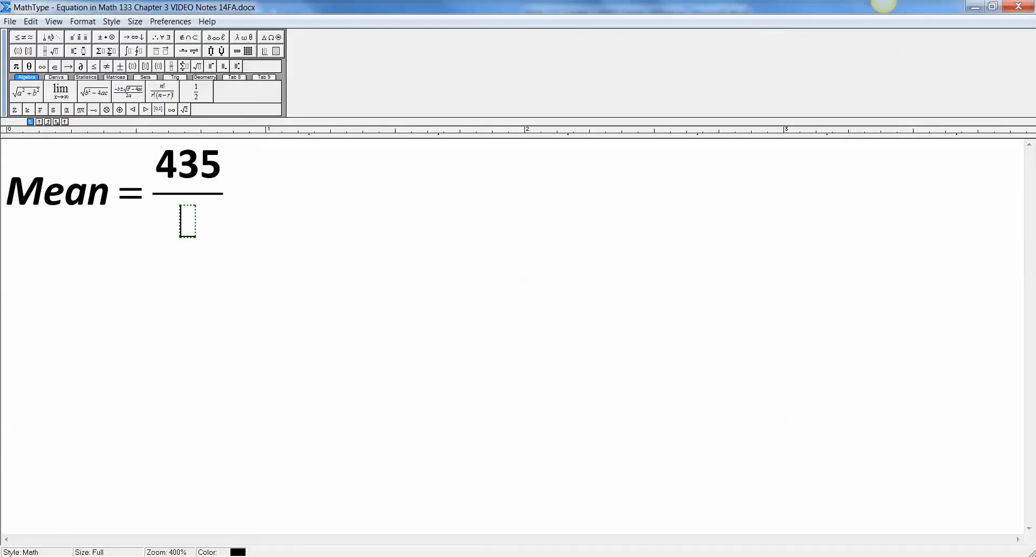
type("50 =")
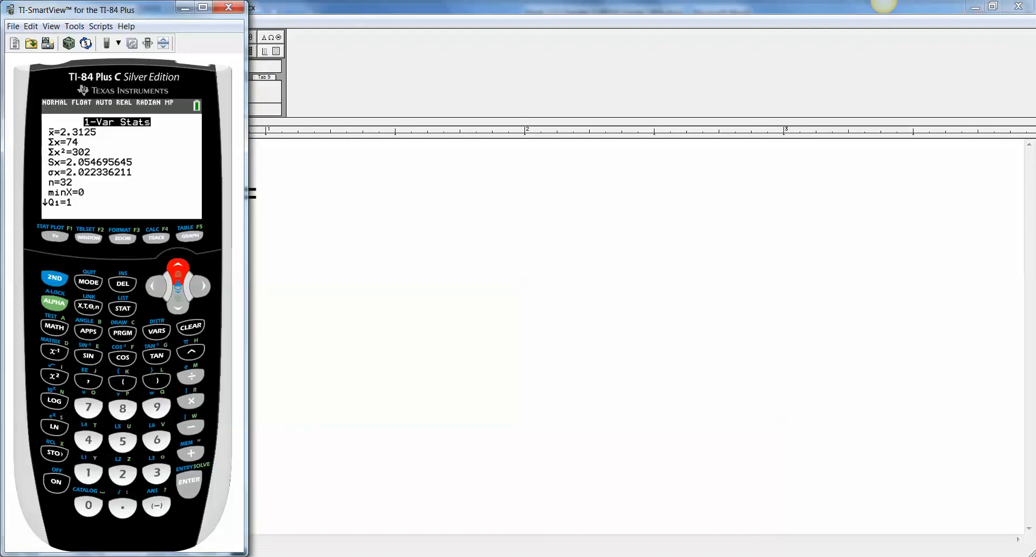
left_click(191, 326)
type("435/")
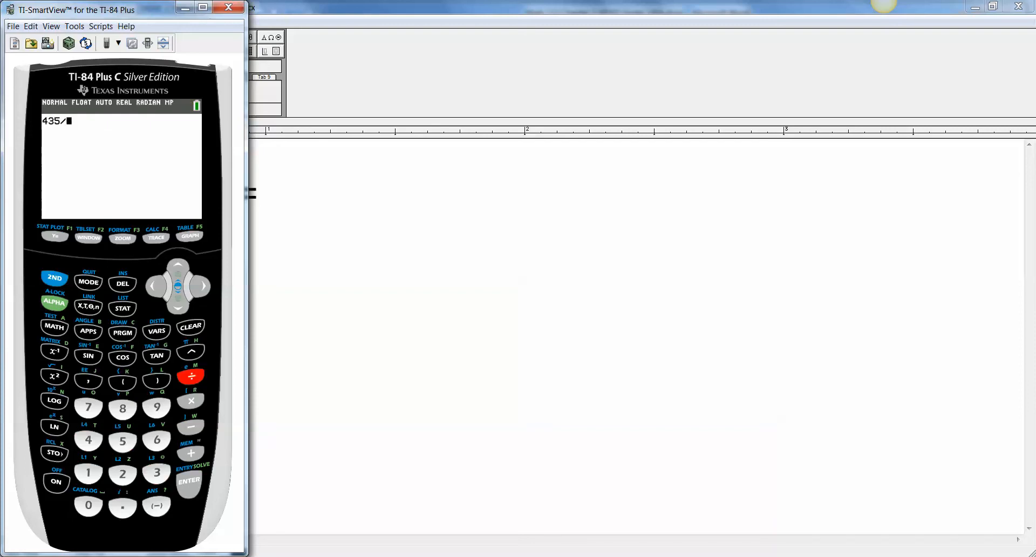
left_click(122, 441)
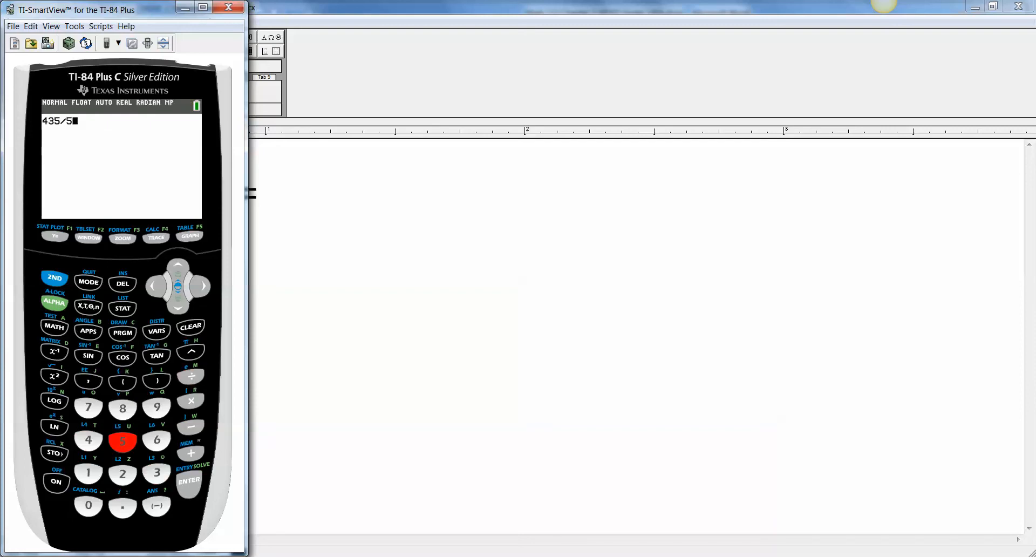
left_click(189, 480)
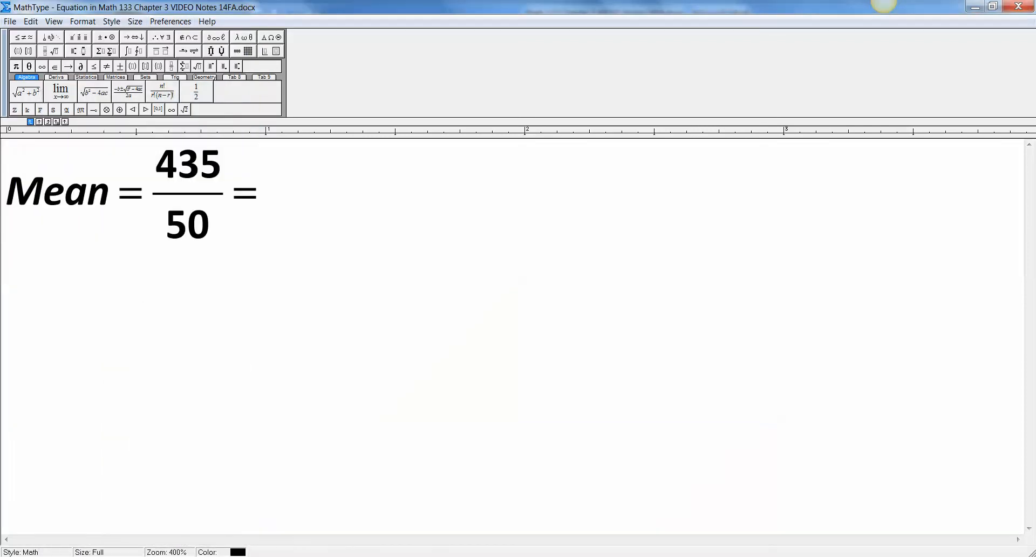
type("8.7")
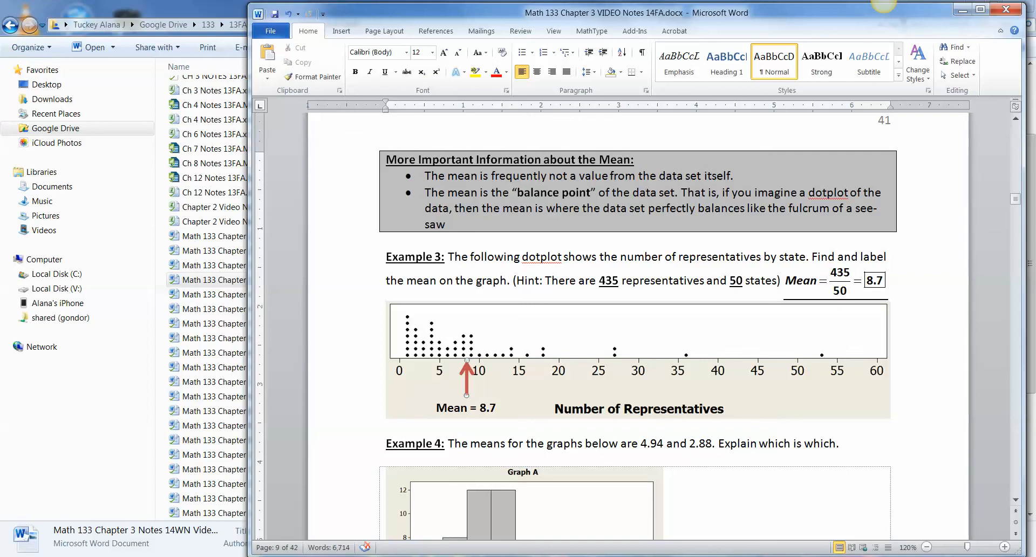
left_click(638, 330)
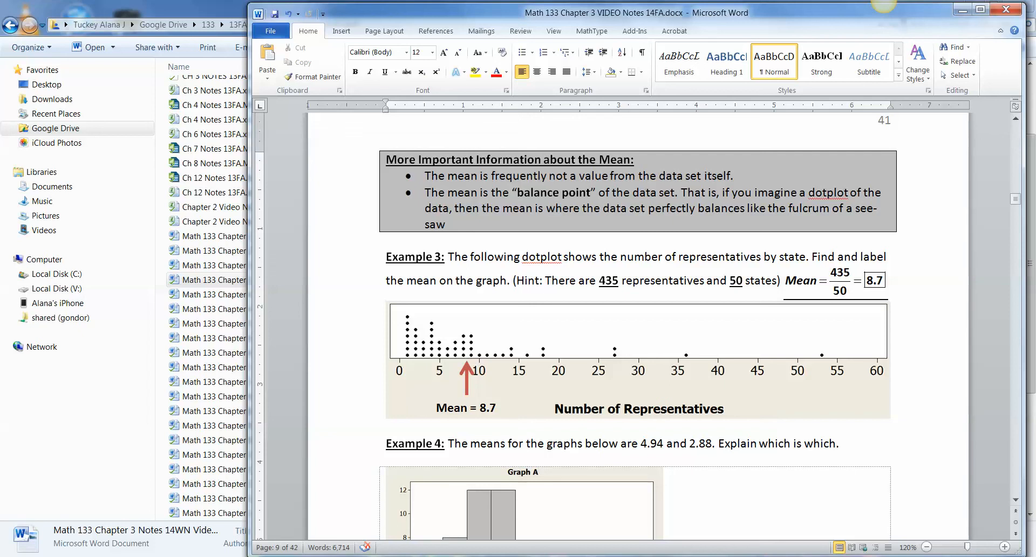
left_click(509, 443)
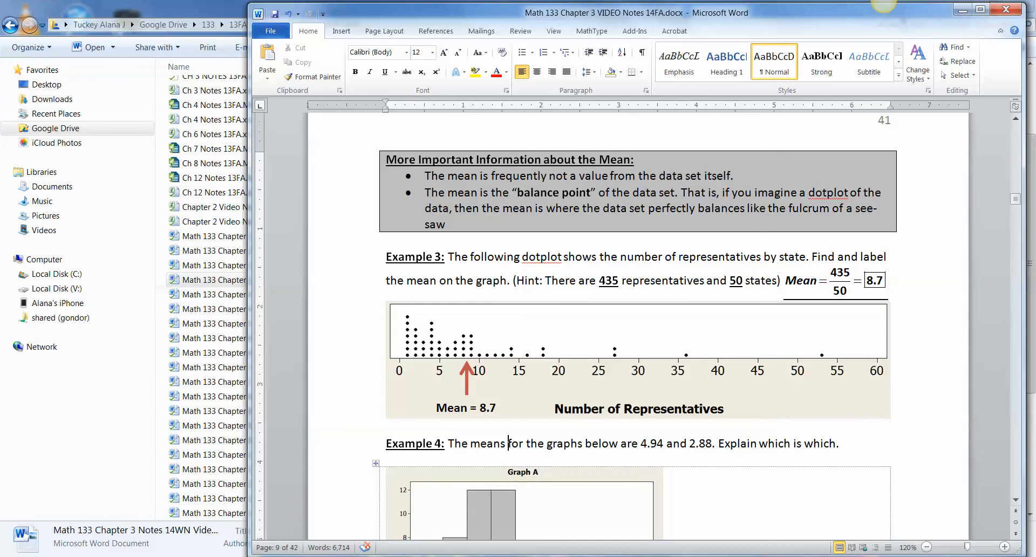
scroll("down", 3)
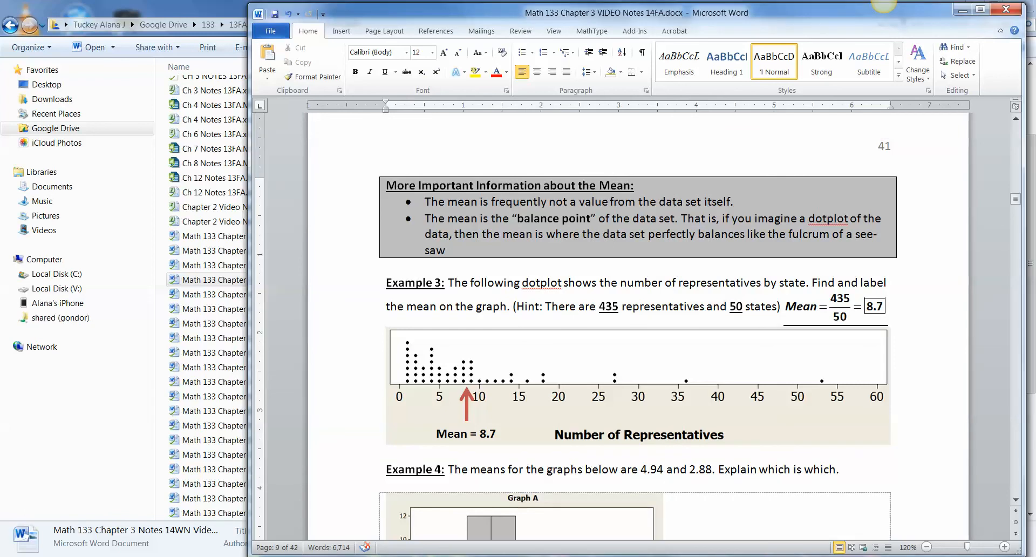
scroll("down", 3)
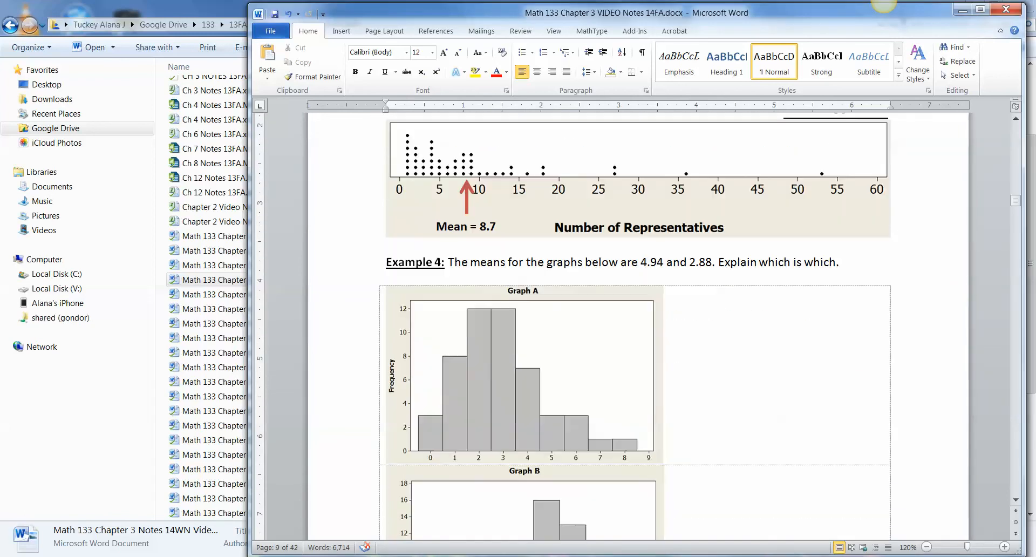
scroll("down", 3)
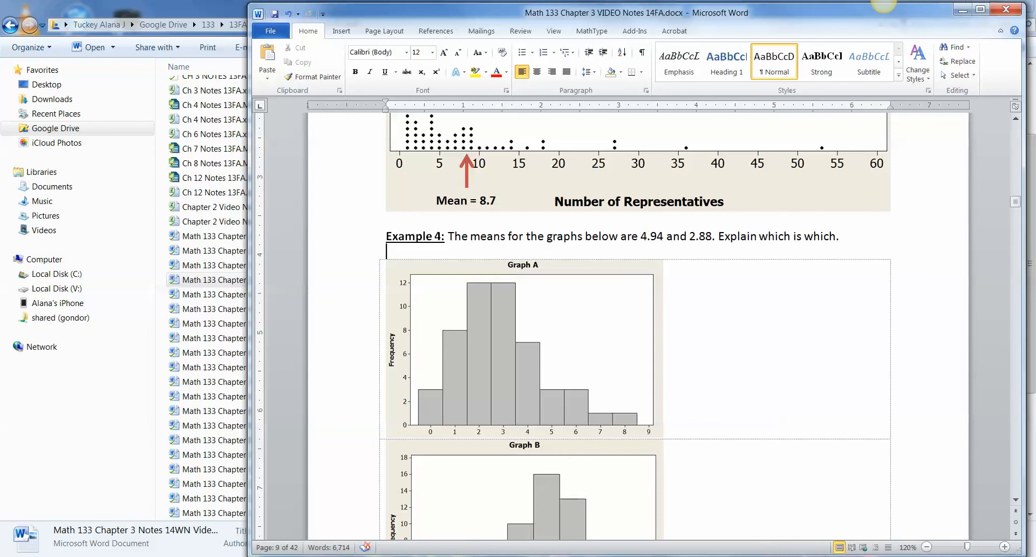
left_click(692, 236)
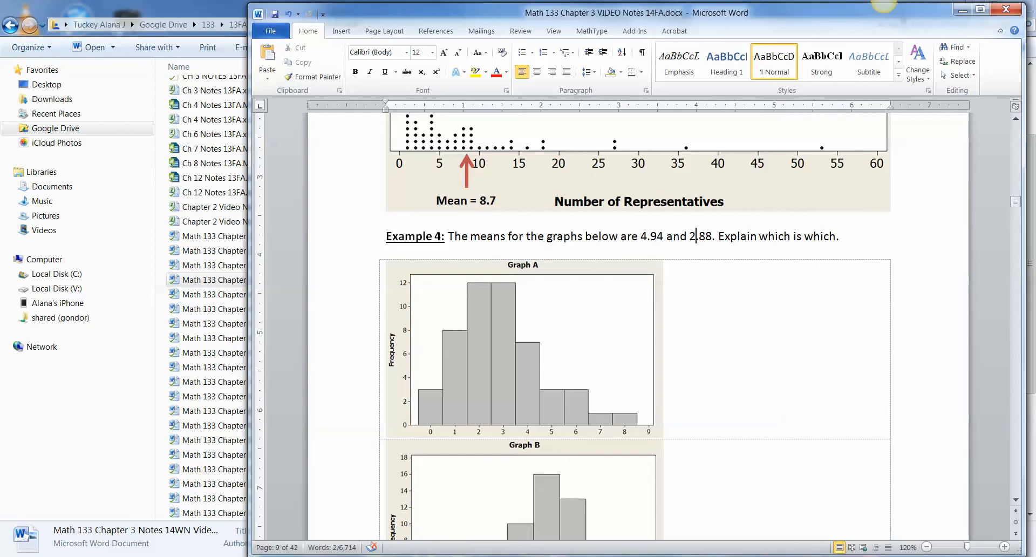
scroll("down", 3)
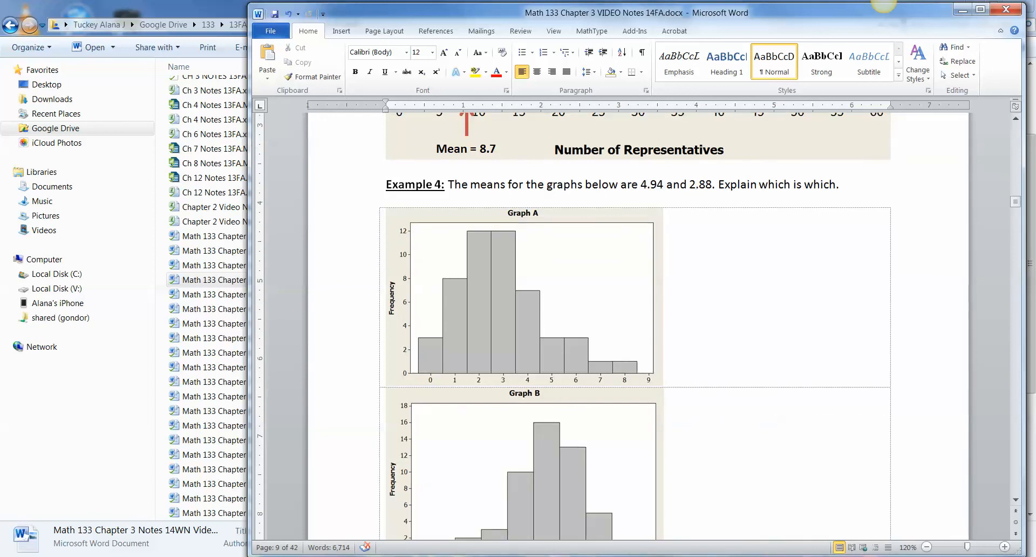
scroll("down", 3)
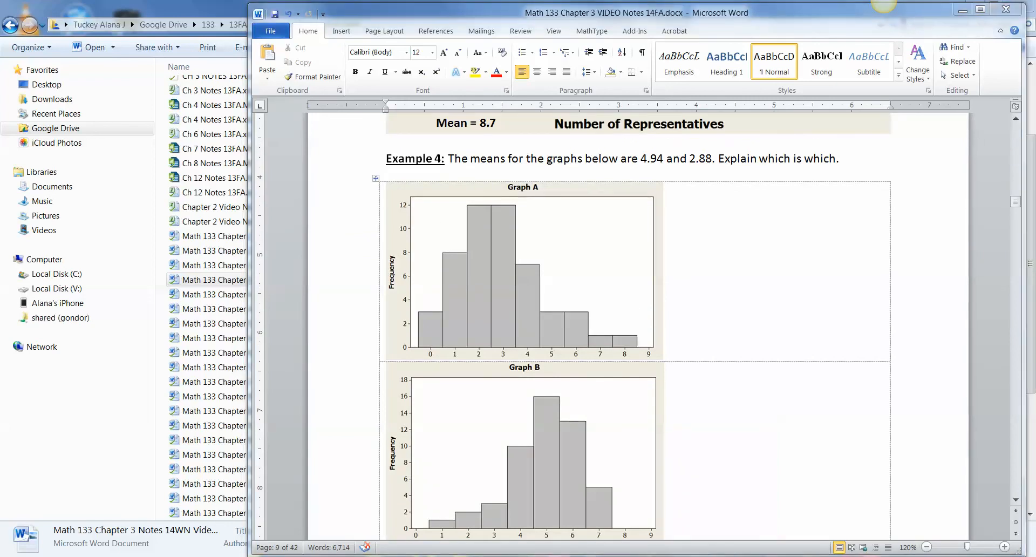
Step: Copy the red dotplot arrow and place it beneath Graph A near 2.9
double_click(654, 159)
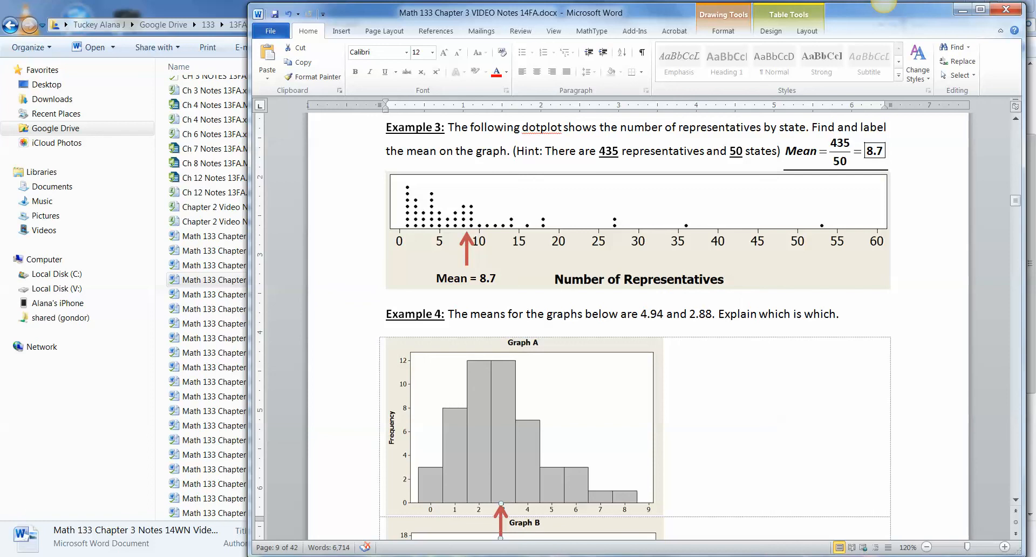
scroll("down", 3)
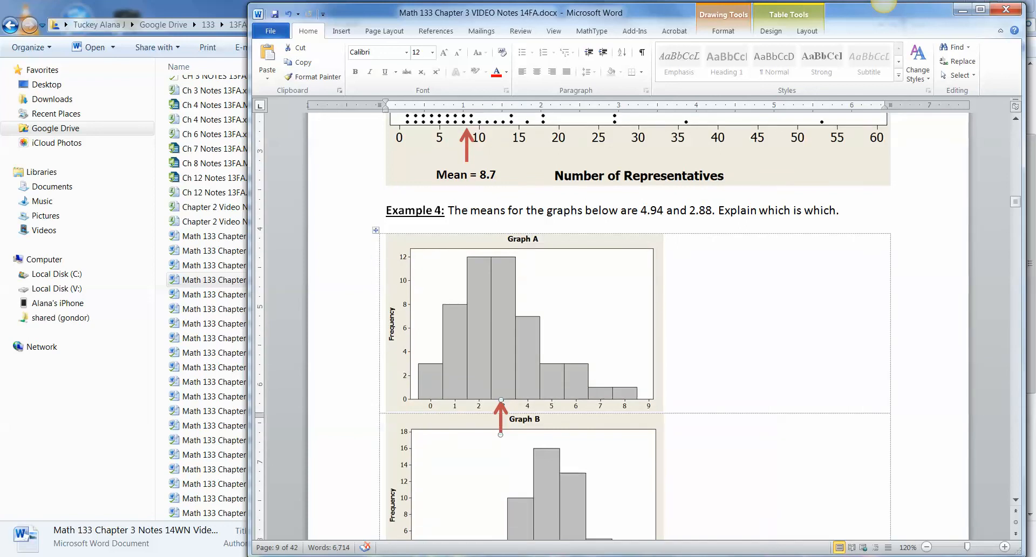
scroll("down", 3)
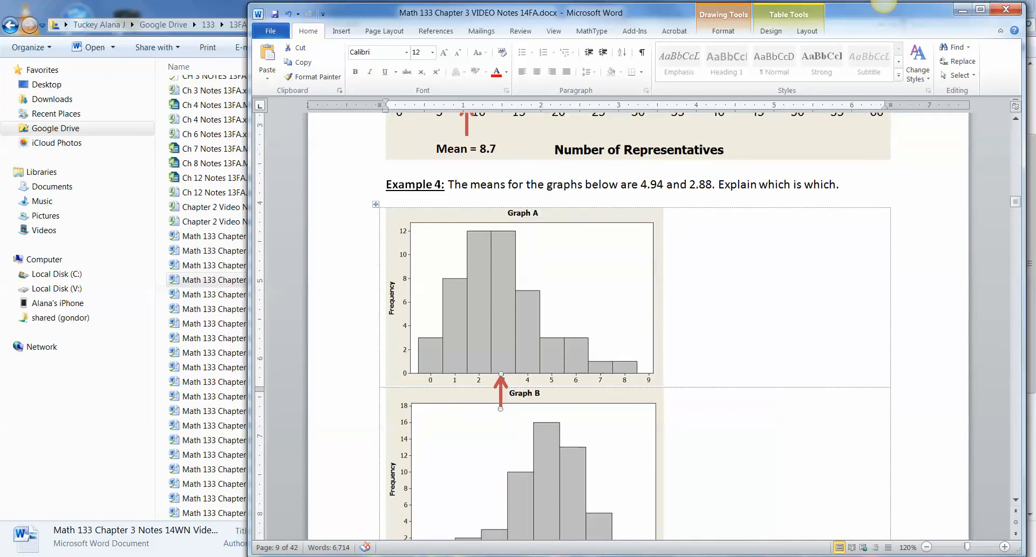
scroll("down", 3)
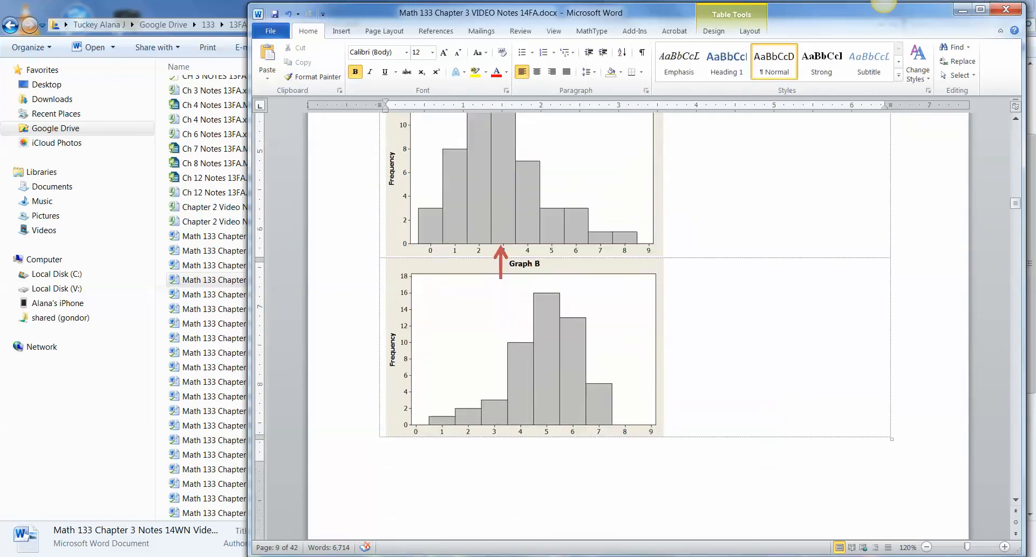
Step: Add Mean = 2.88 and Mean = 4.98 explanations beside Graphs A and B, and position Graph B's red arrow
left_click(501, 271)
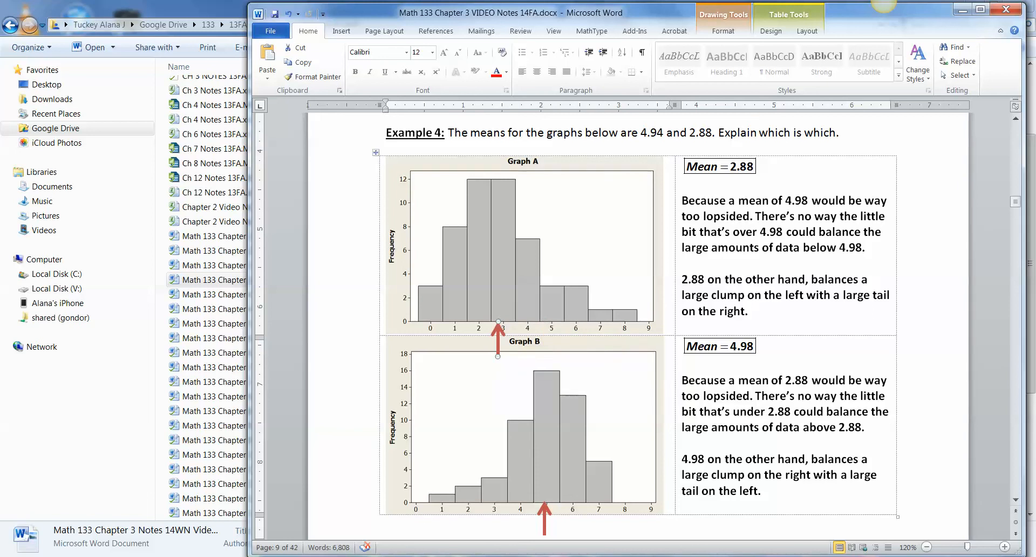
scroll("down", 3)
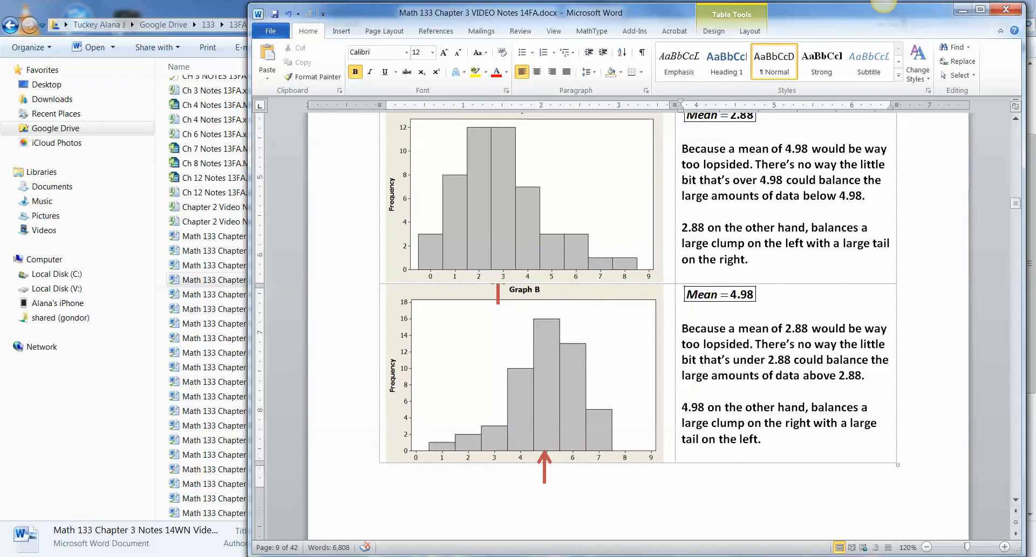
left_click(544, 462)
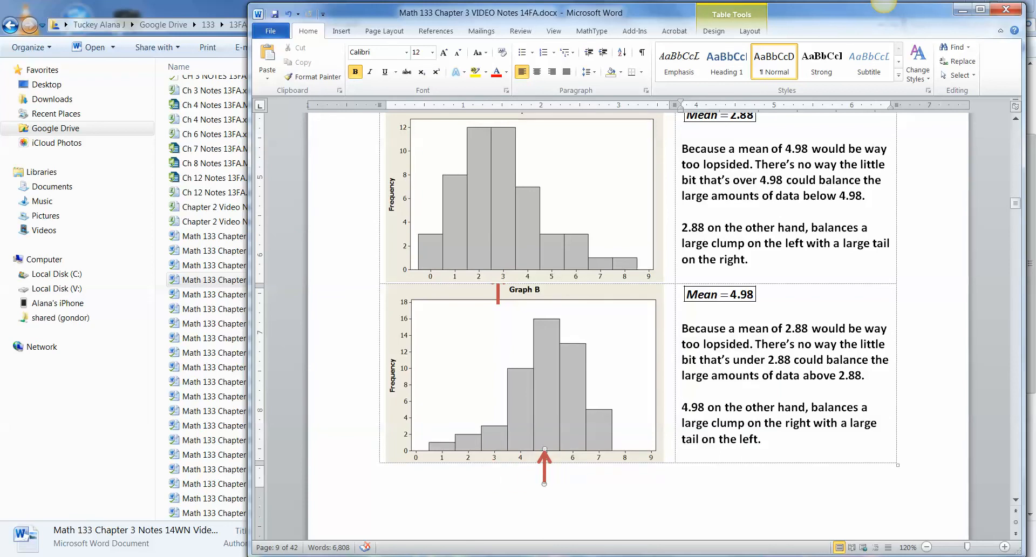
left_click(544, 471)
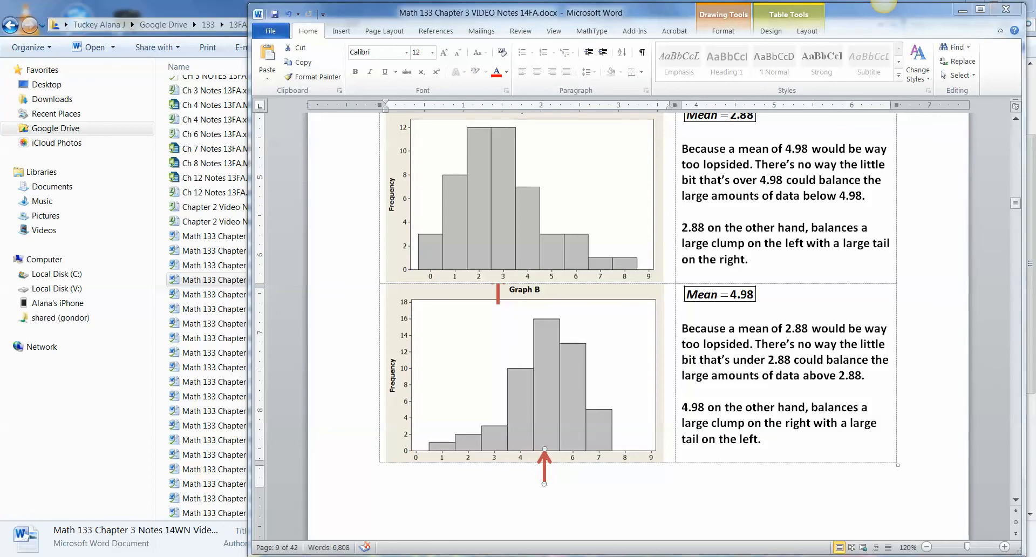